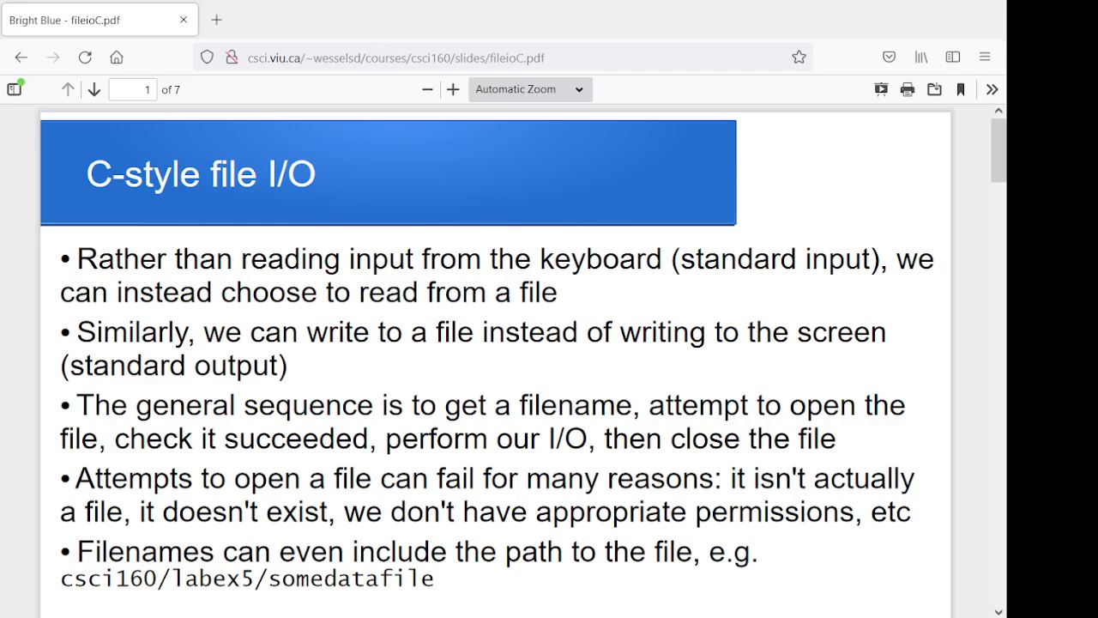
Advance from the title slide to slide 2, 'Opening for input/output'
left_click(93, 89)
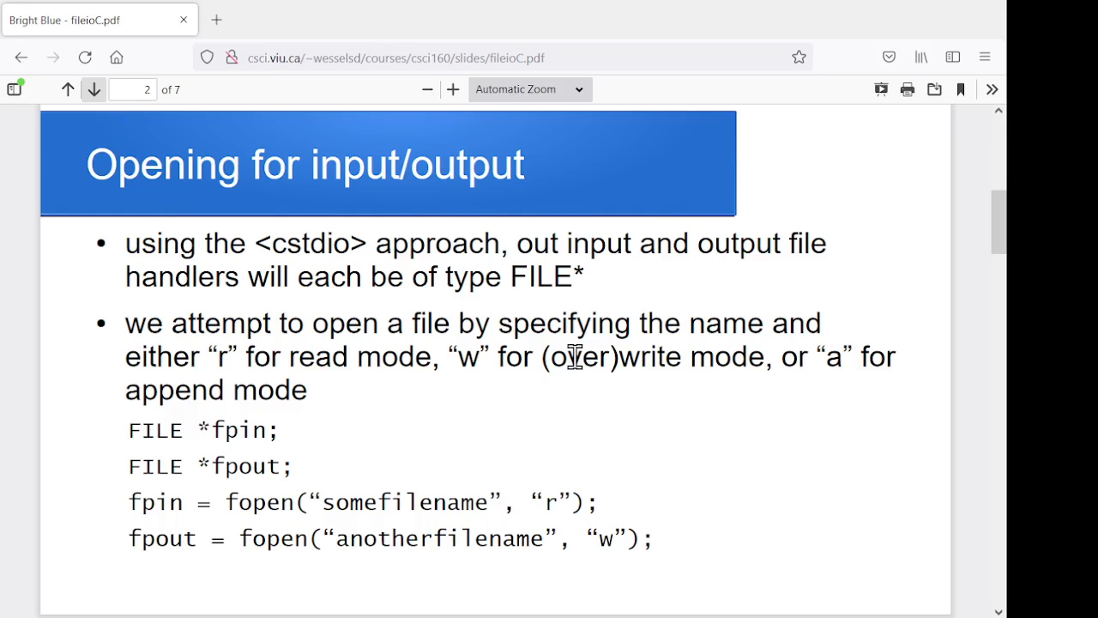
double_click(304, 243)
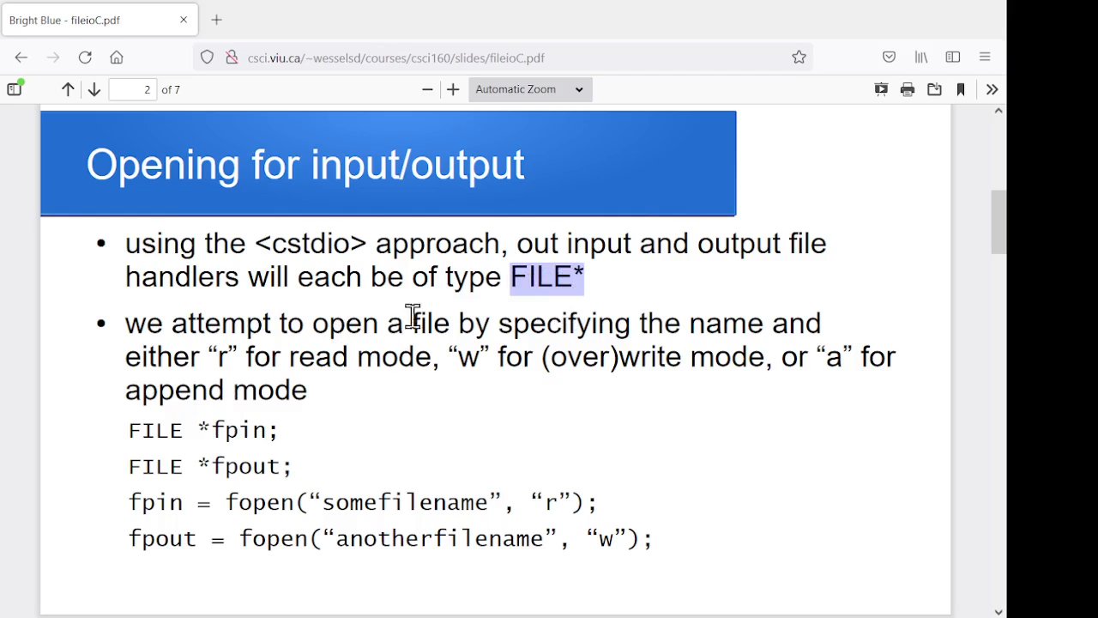
mouse_move(377, 319)
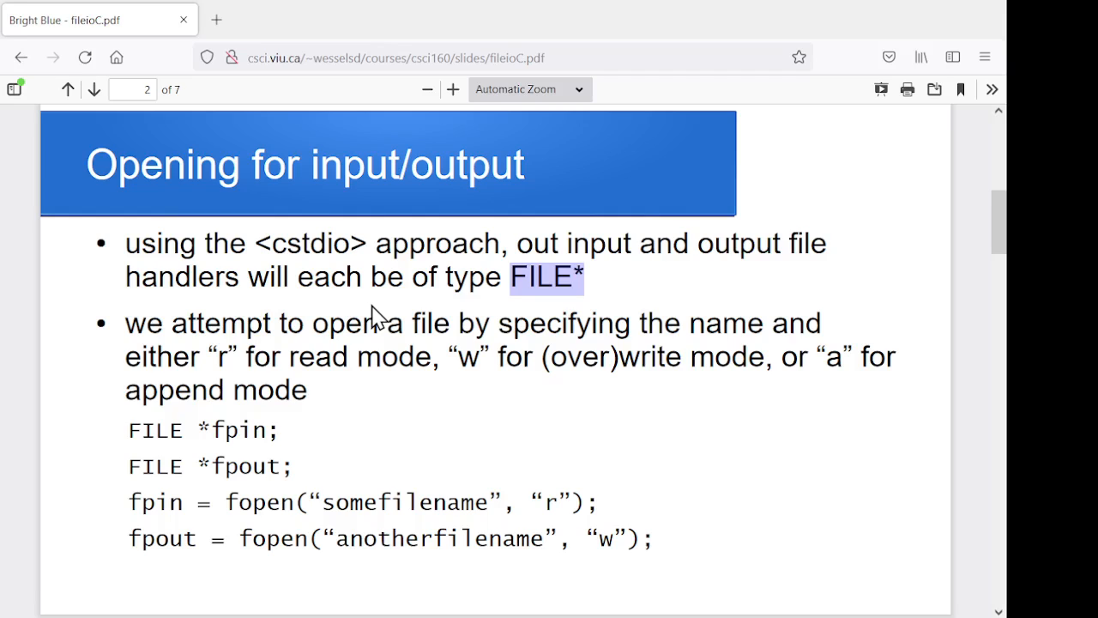
mouse_move(187, 438)
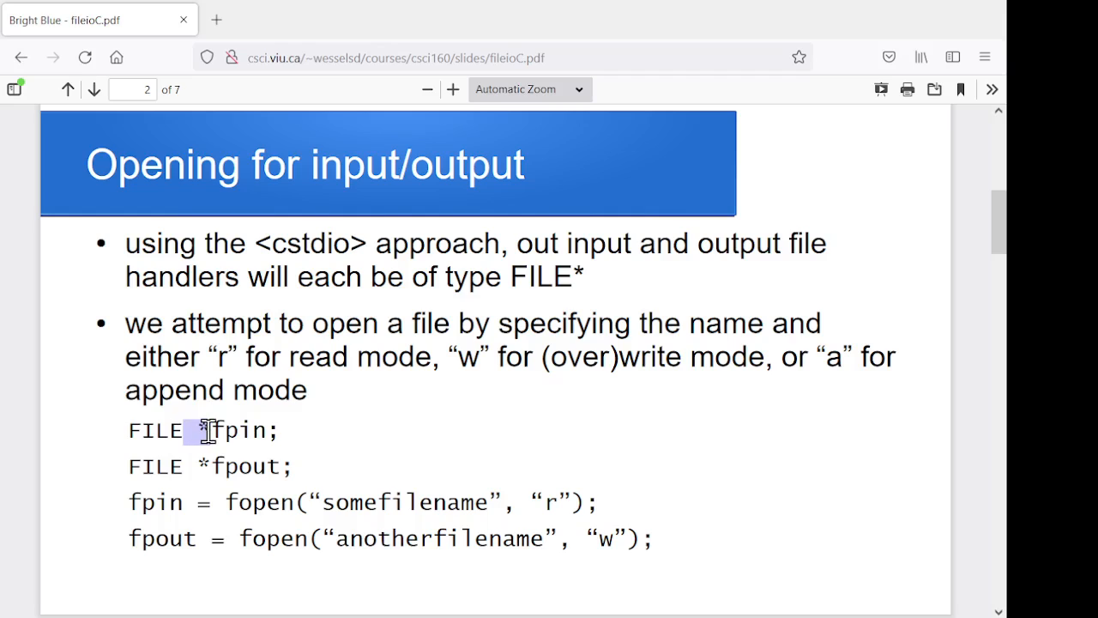
mouse_move(238, 472)
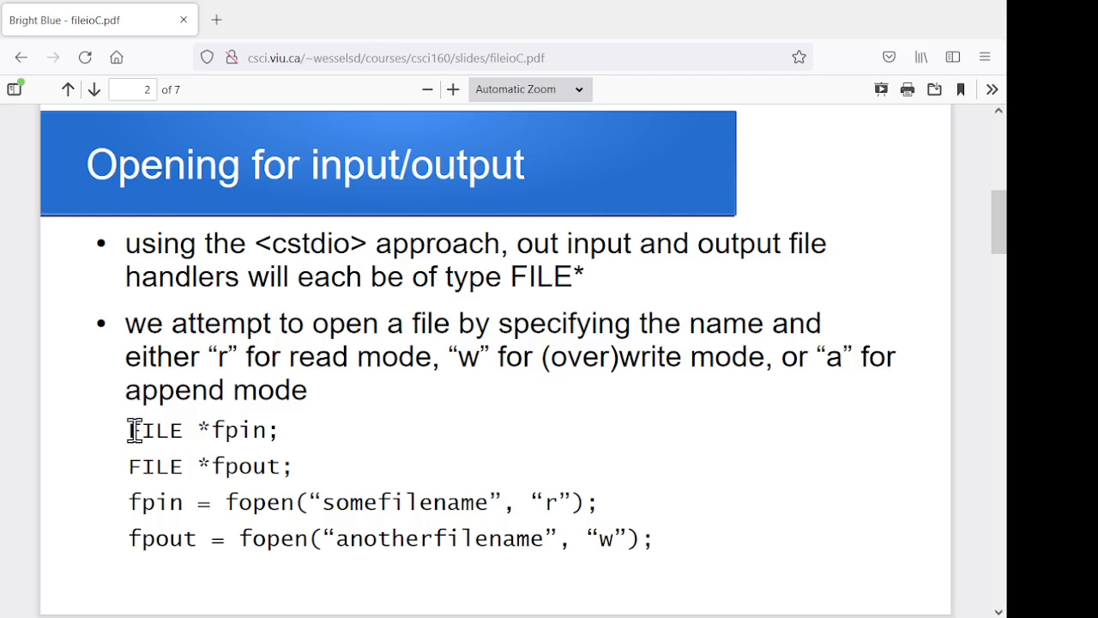
double_click(156, 430)
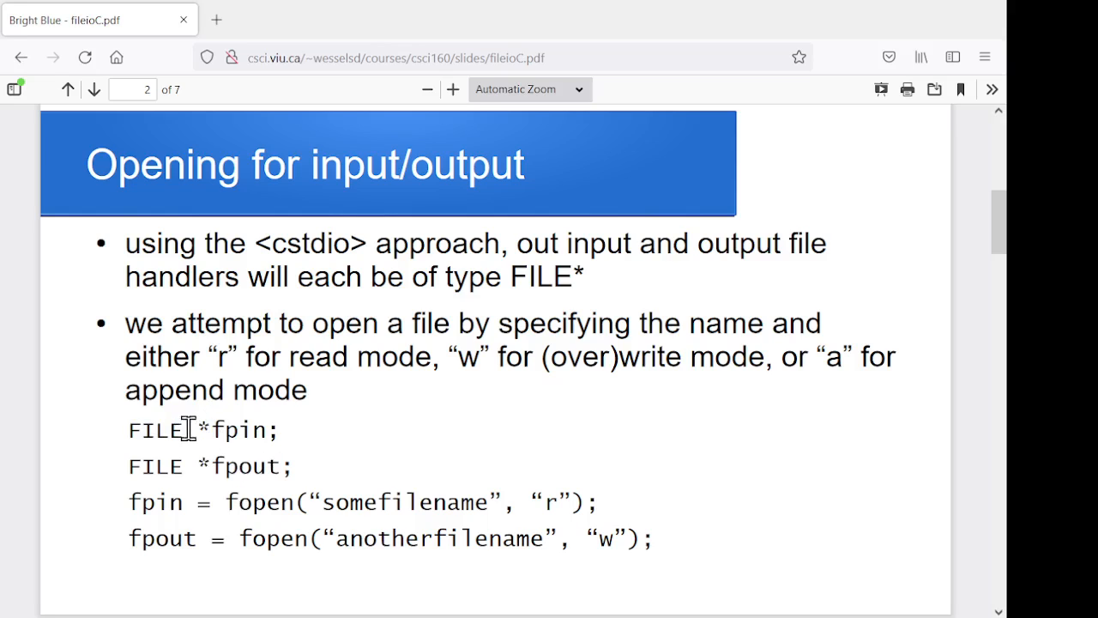
mouse_move(294, 399)
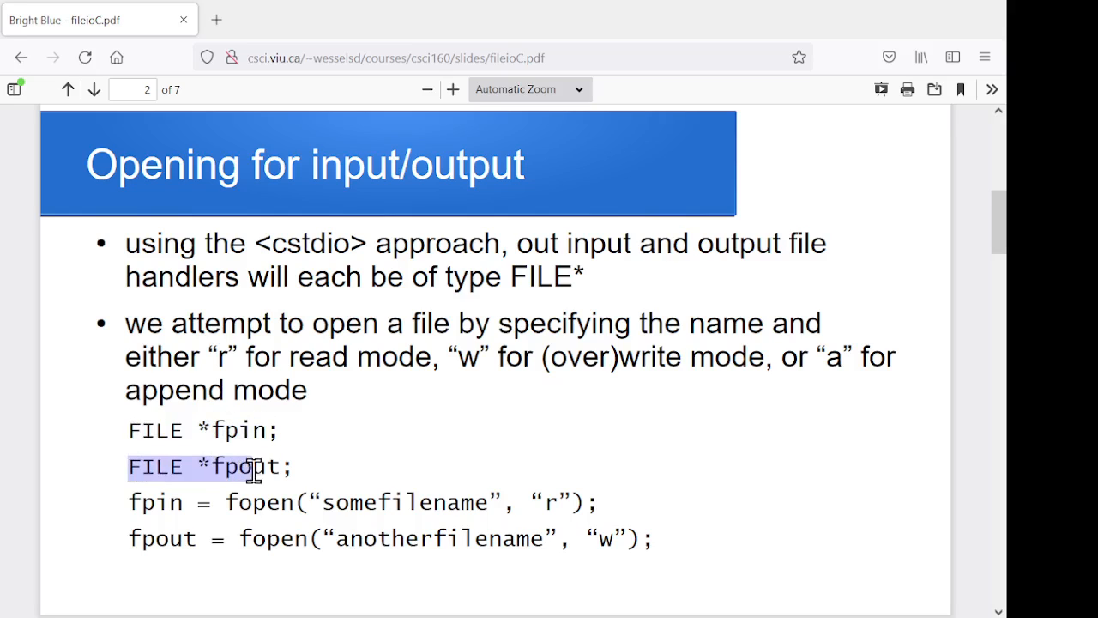
mouse_move(382, 360)
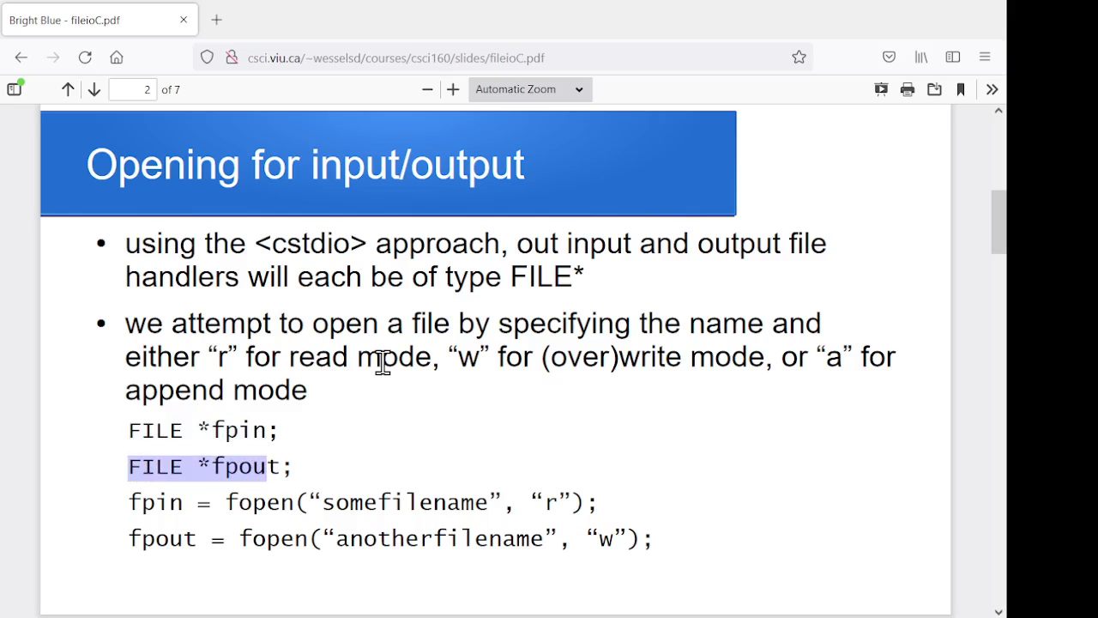
mouse_move(258, 504)
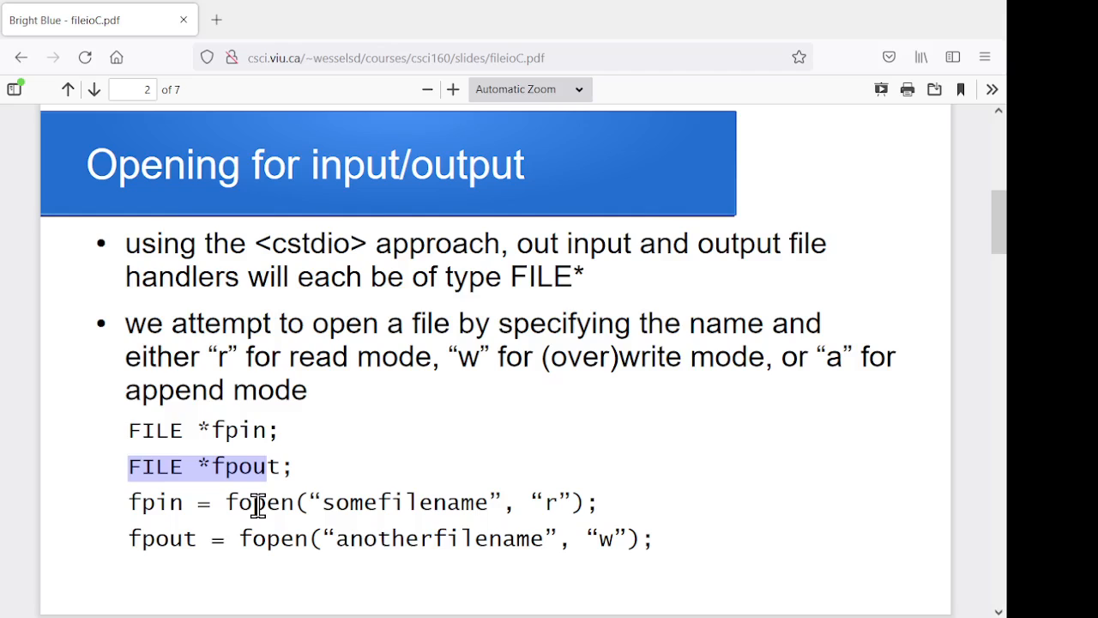
mouse_move(244, 430)
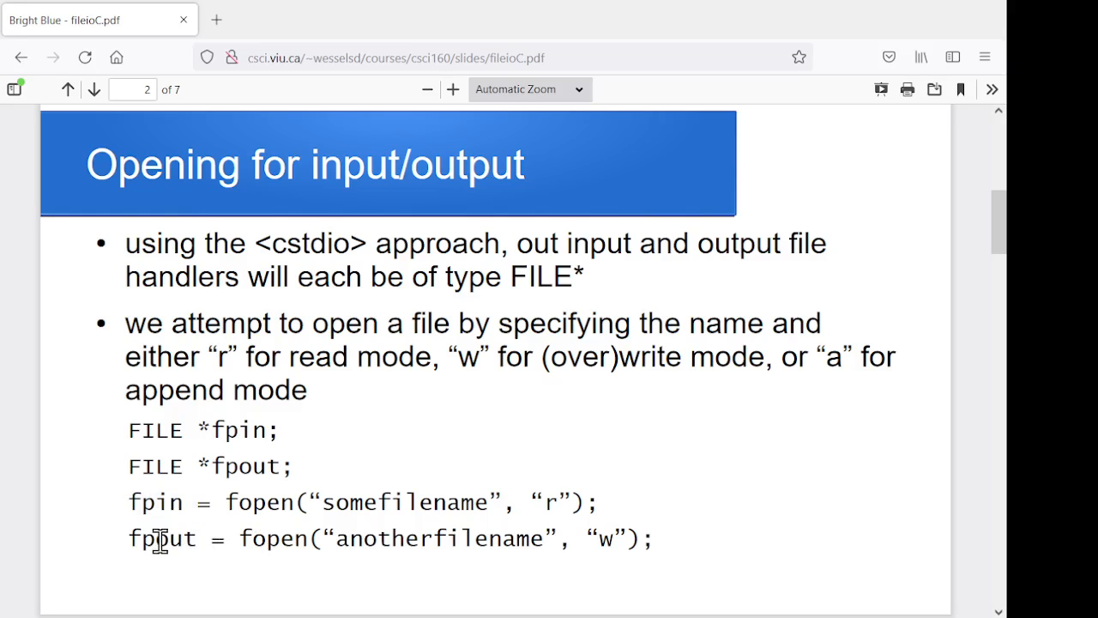
double_click(161, 538)
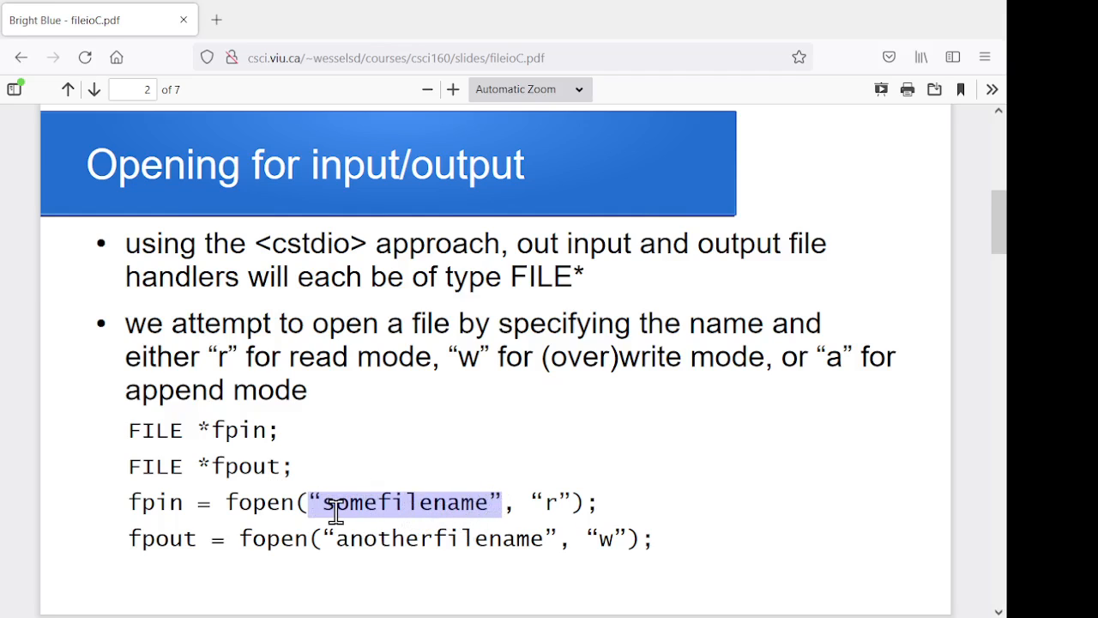
left_click(377, 502)
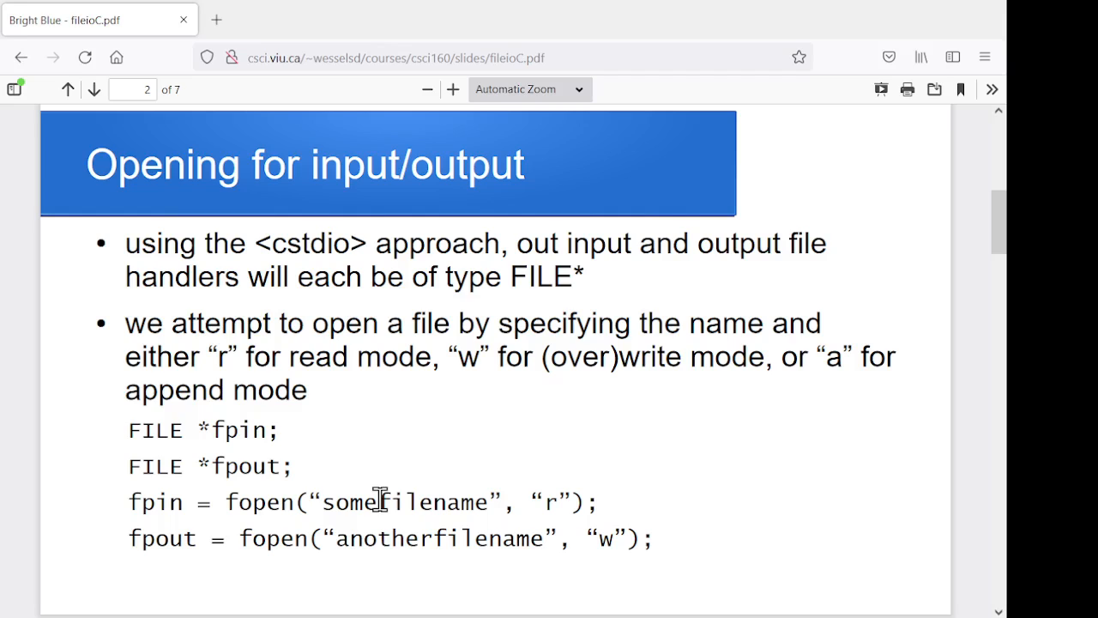
double_click(547, 502)
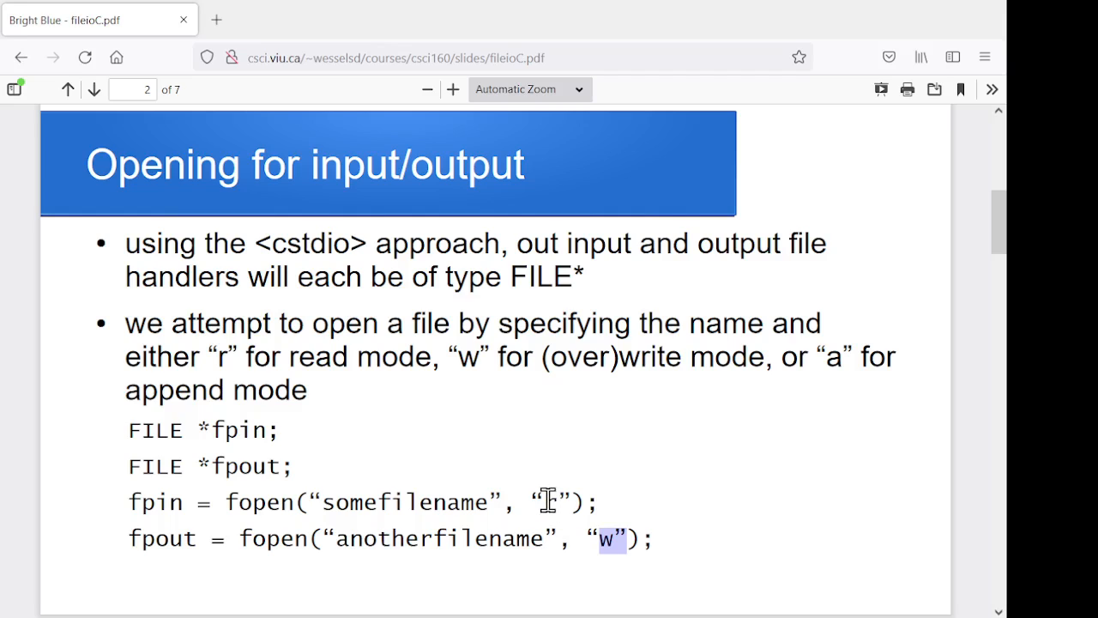
mouse_move(588, 534)
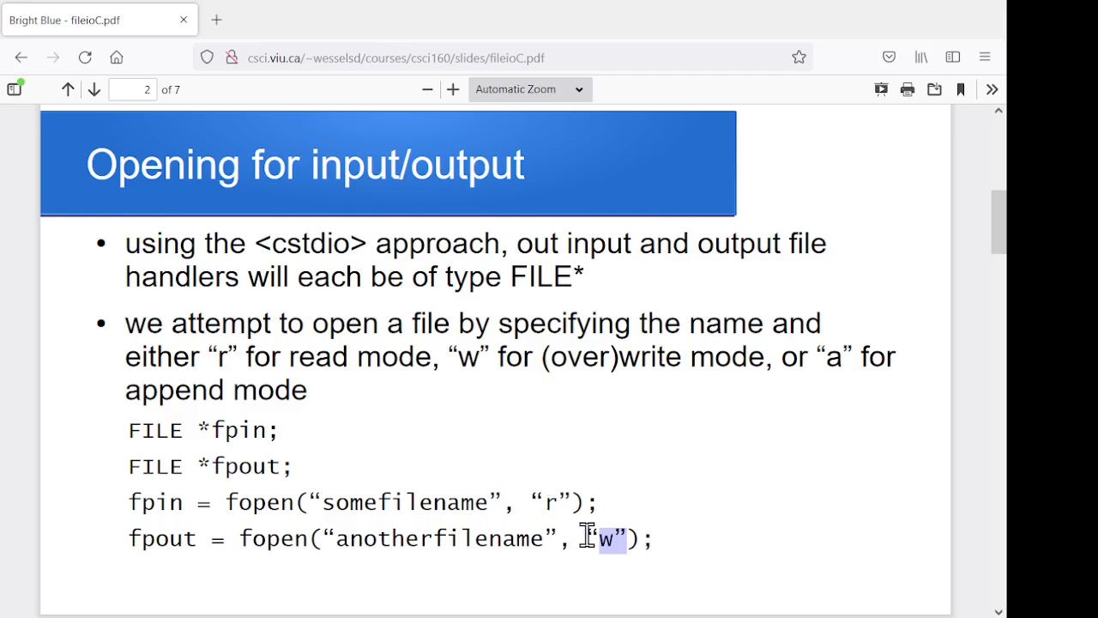
mouse_move(533, 498)
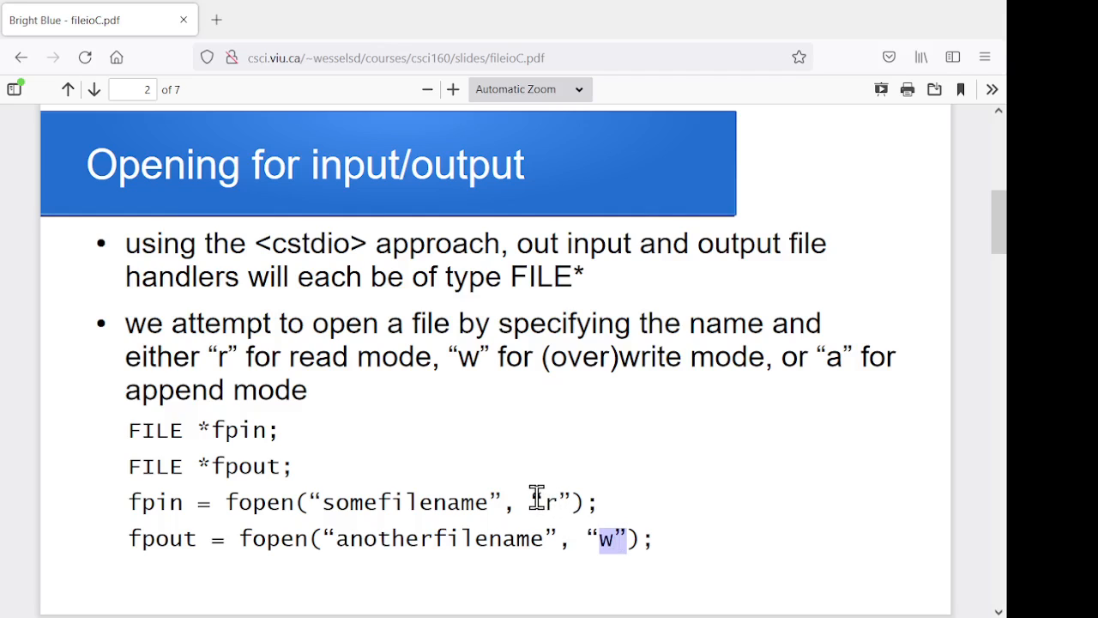
mouse_move(600, 539)
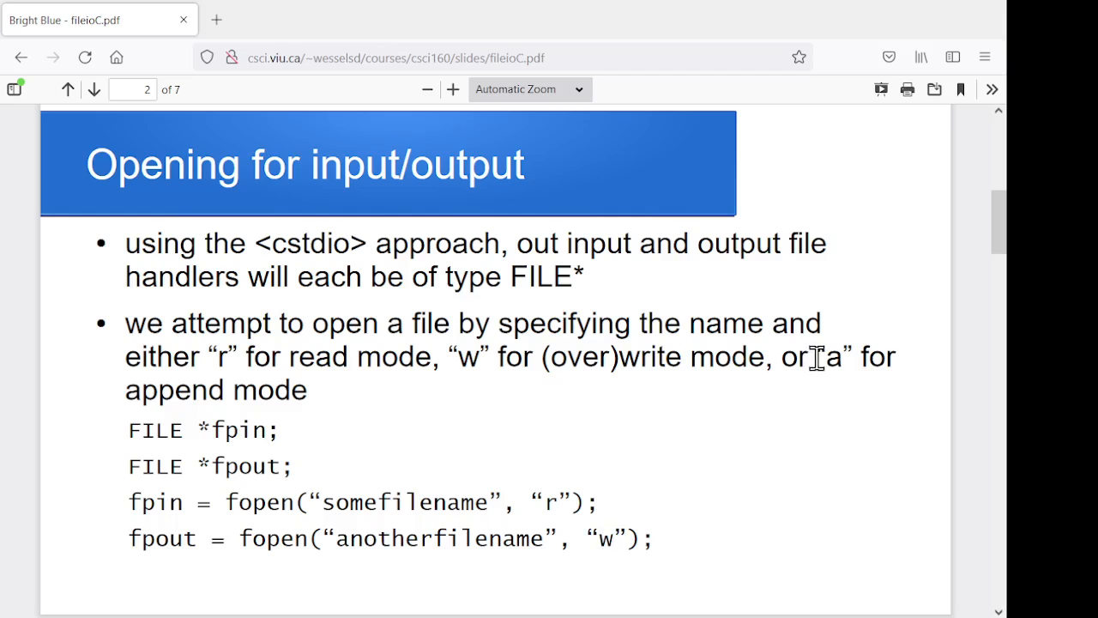
double_click(831, 357)
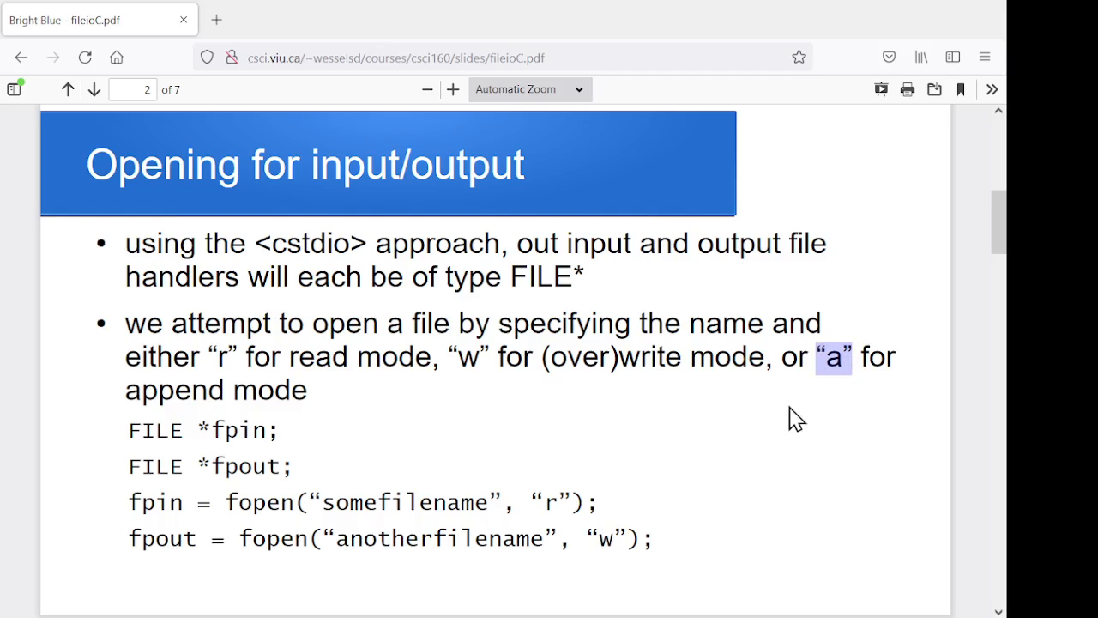
mouse_move(642, 553)
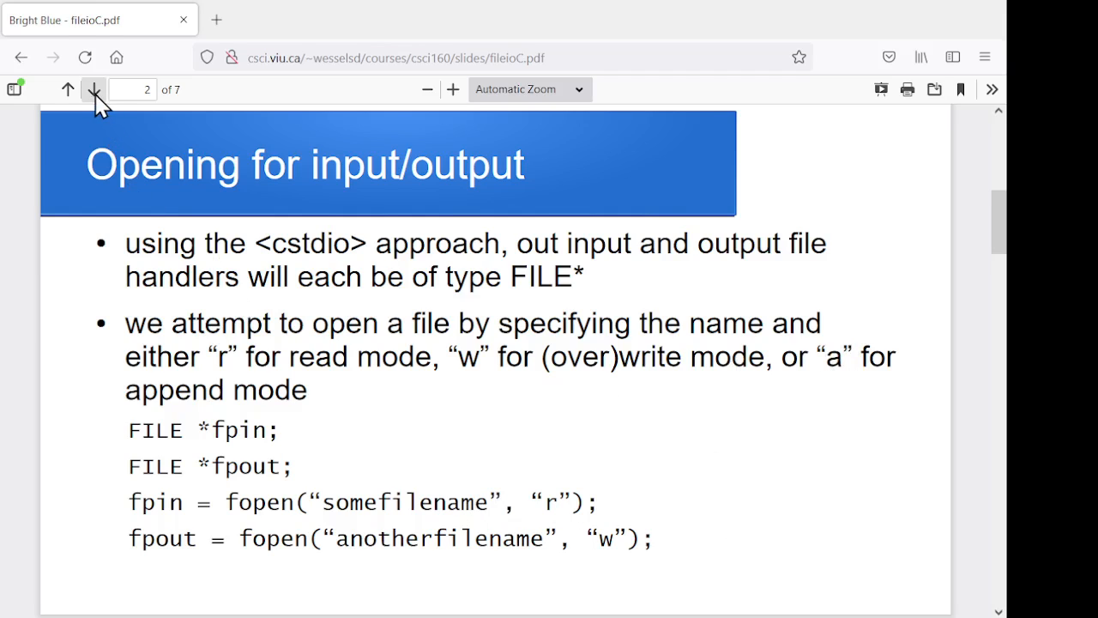
Go to slide 3 and highlight NULL, the fopen myfilename call and the !fpin check
left_click(94, 89)
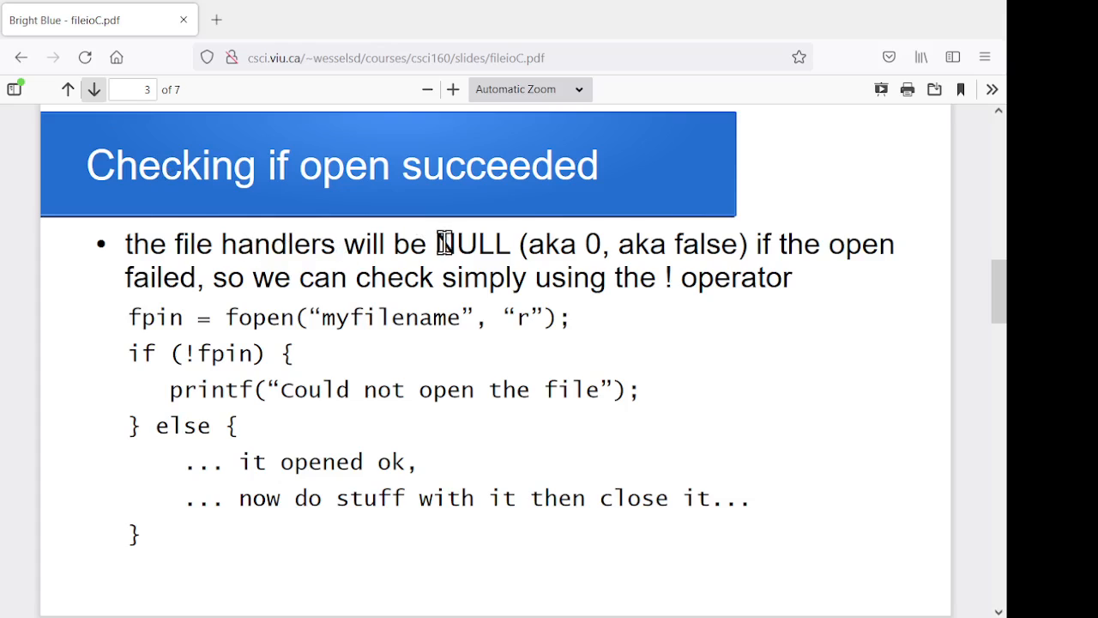
double_click(471, 244)
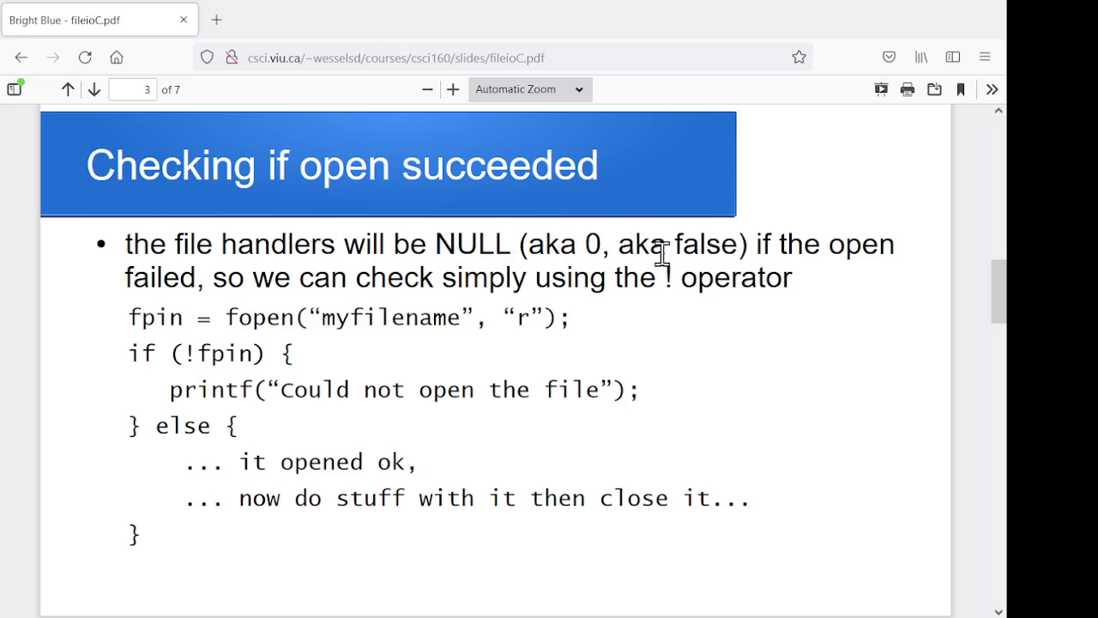
mouse_move(522, 276)
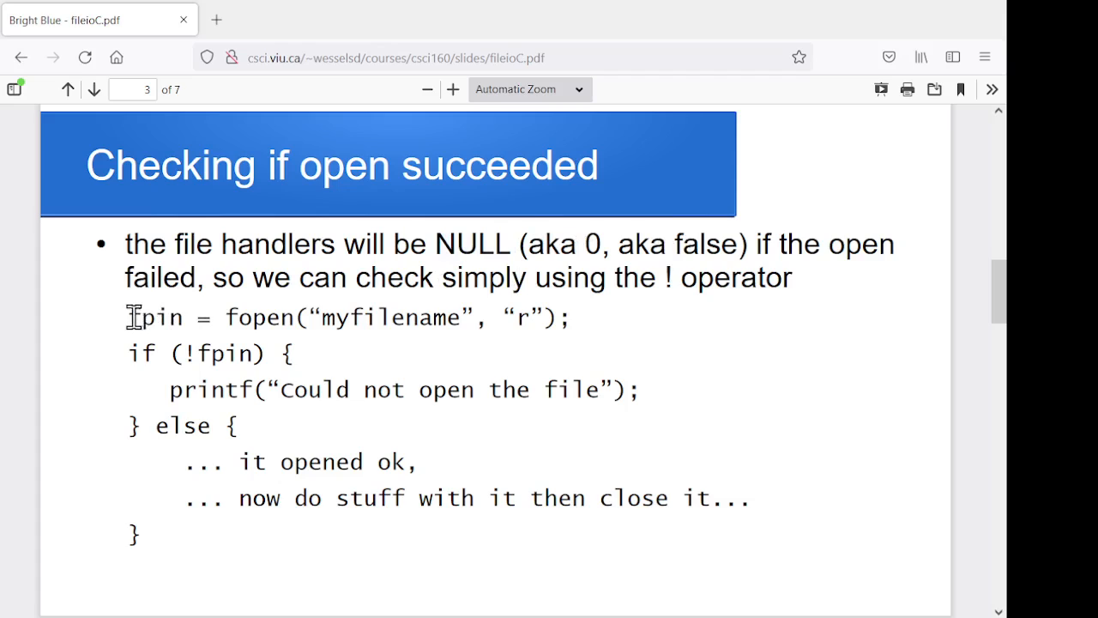
mouse_move(223, 326)
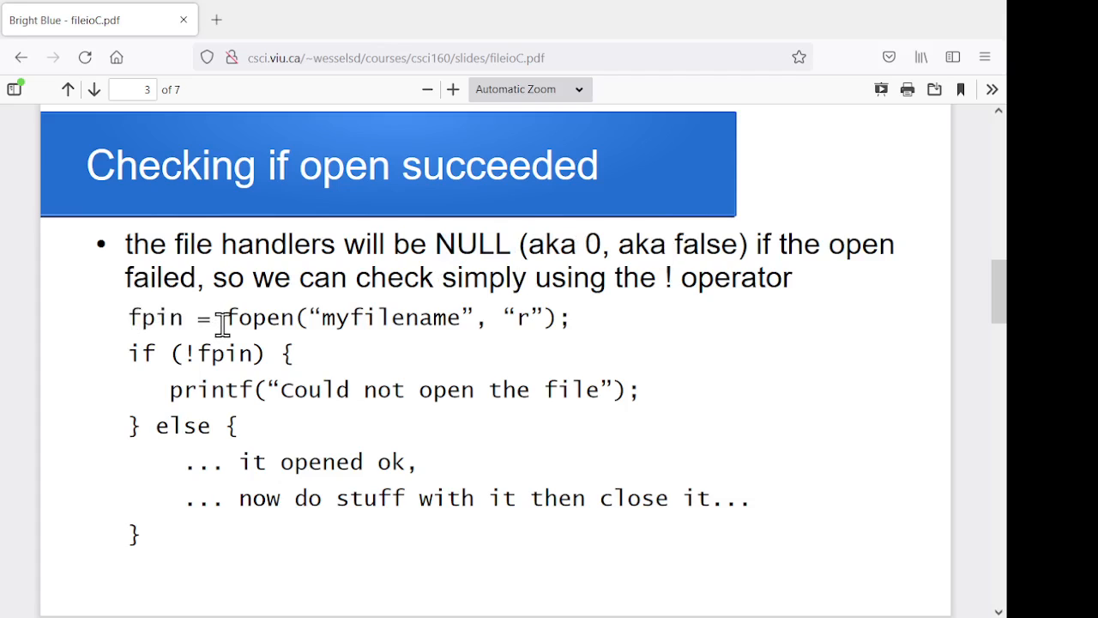
left_click_drag(225, 317, 556, 317)
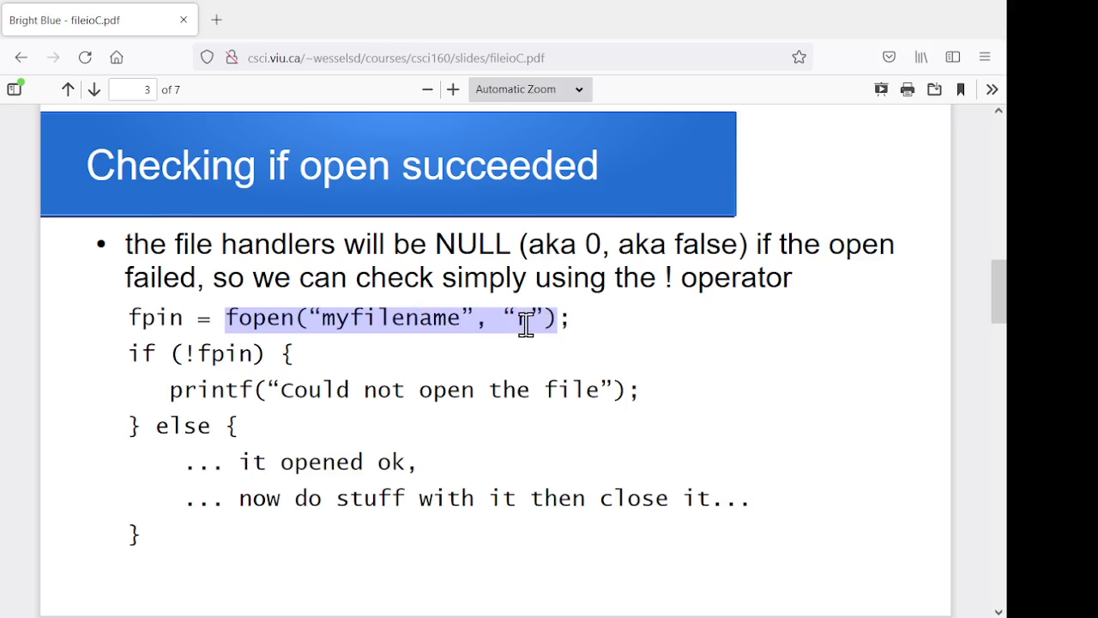
mouse_move(157, 324)
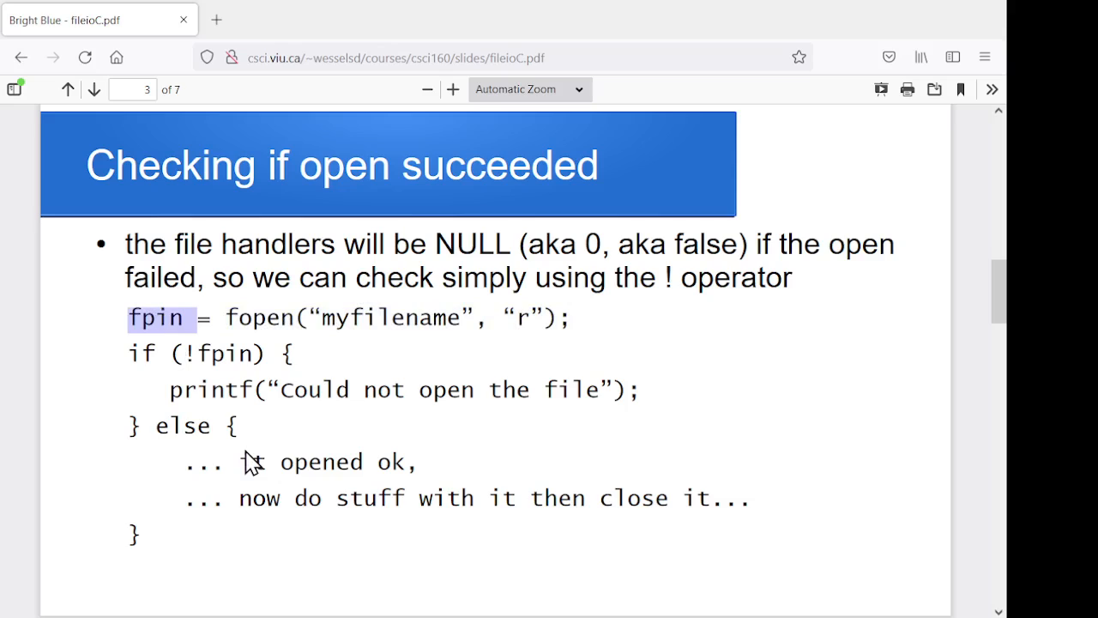
double_click(225, 353)
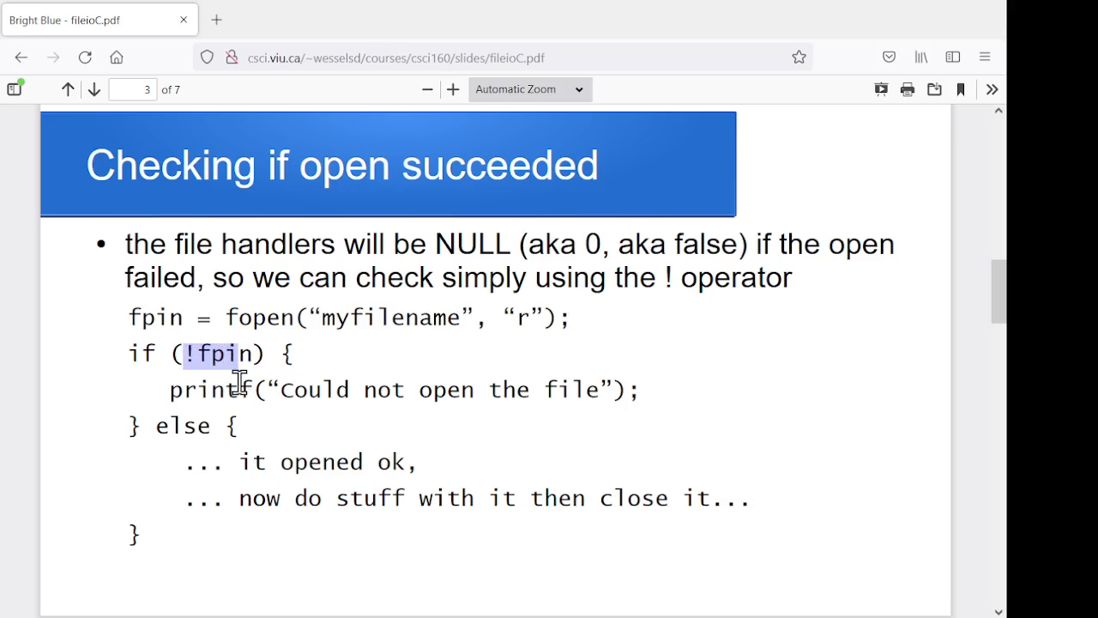
mouse_move(274, 358)
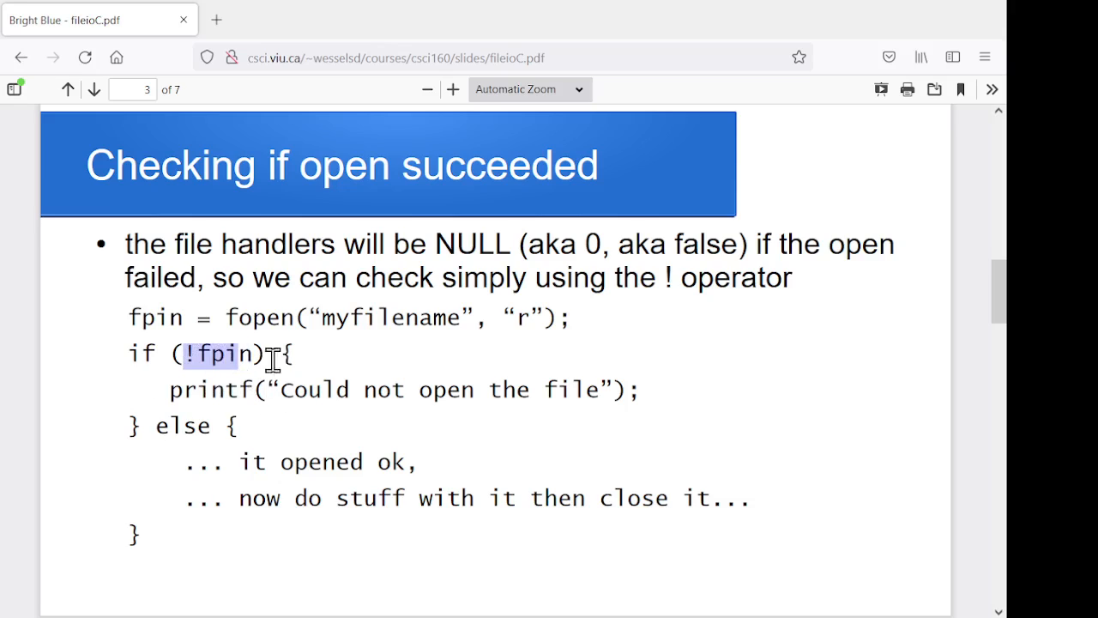
mouse_move(253, 390)
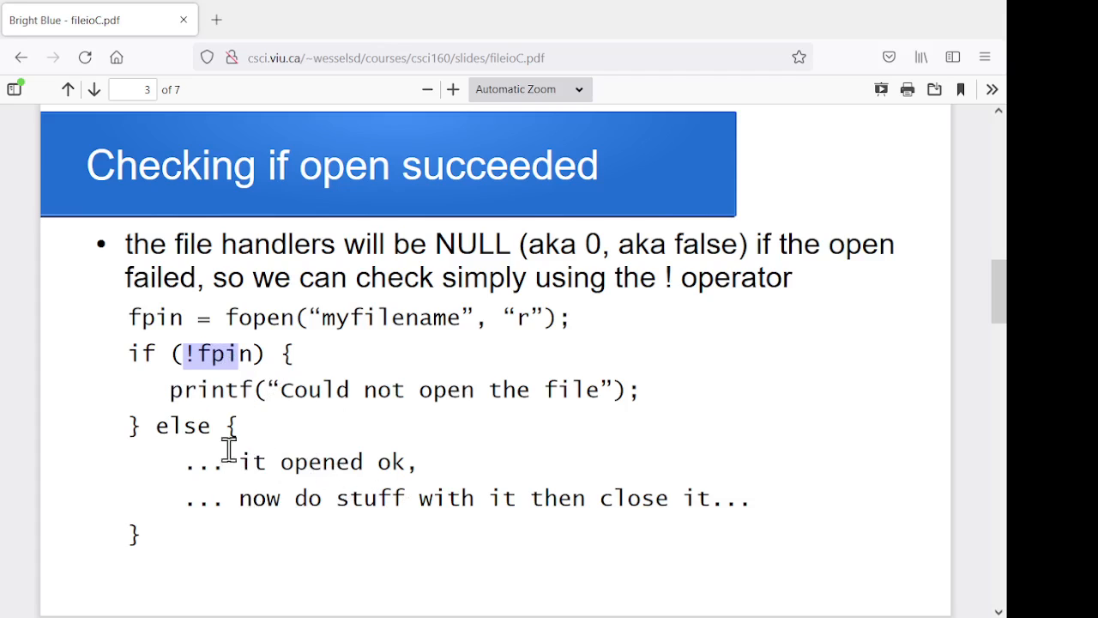
mouse_move(340, 495)
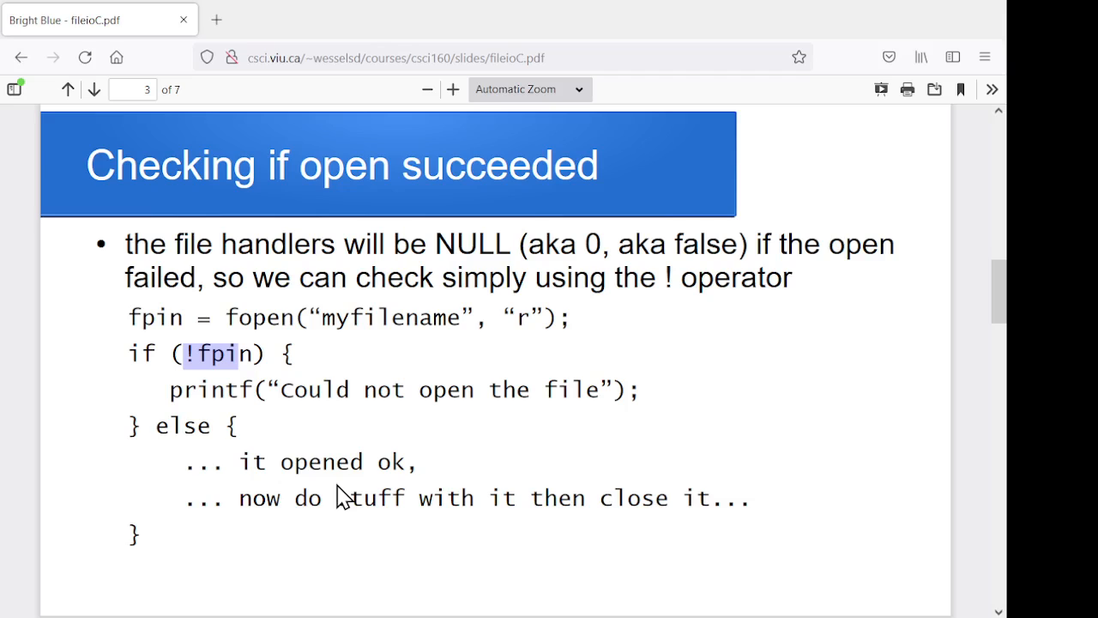
mouse_move(258, 446)
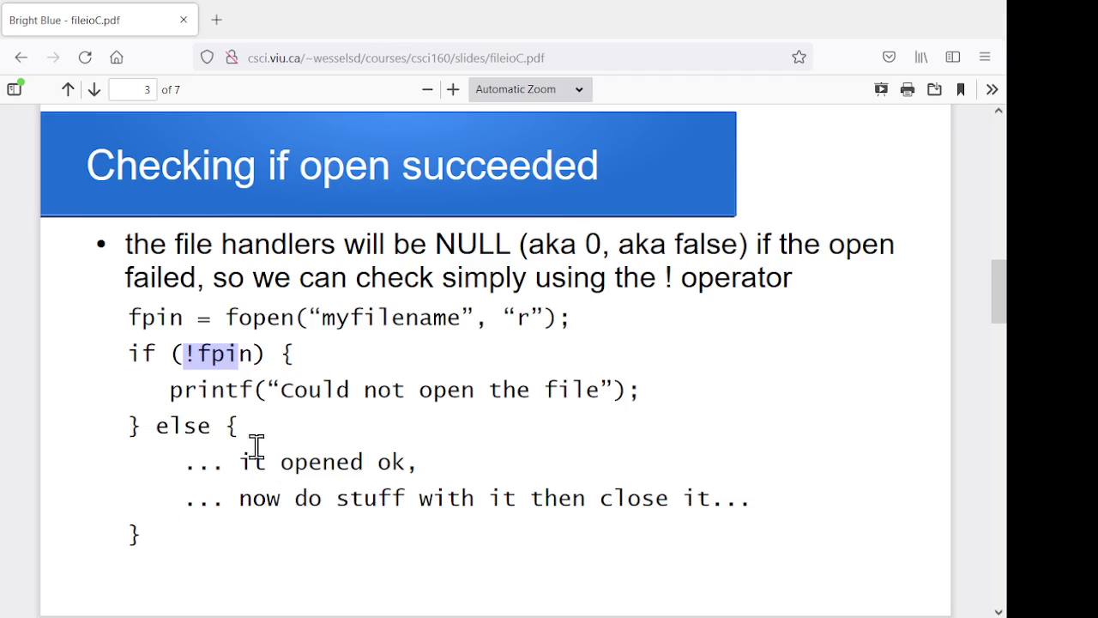
mouse_move(222, 420)
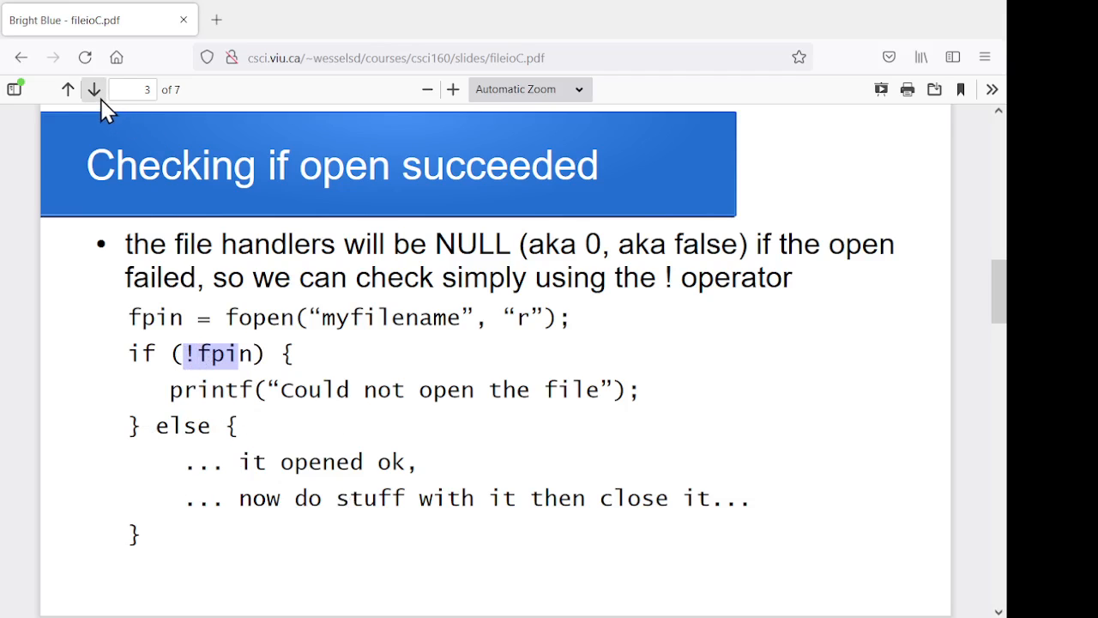
Advance to slide 4 and highlight fpout, format string and x in fprintf, and &x in fscanf
left_click(93, 90)
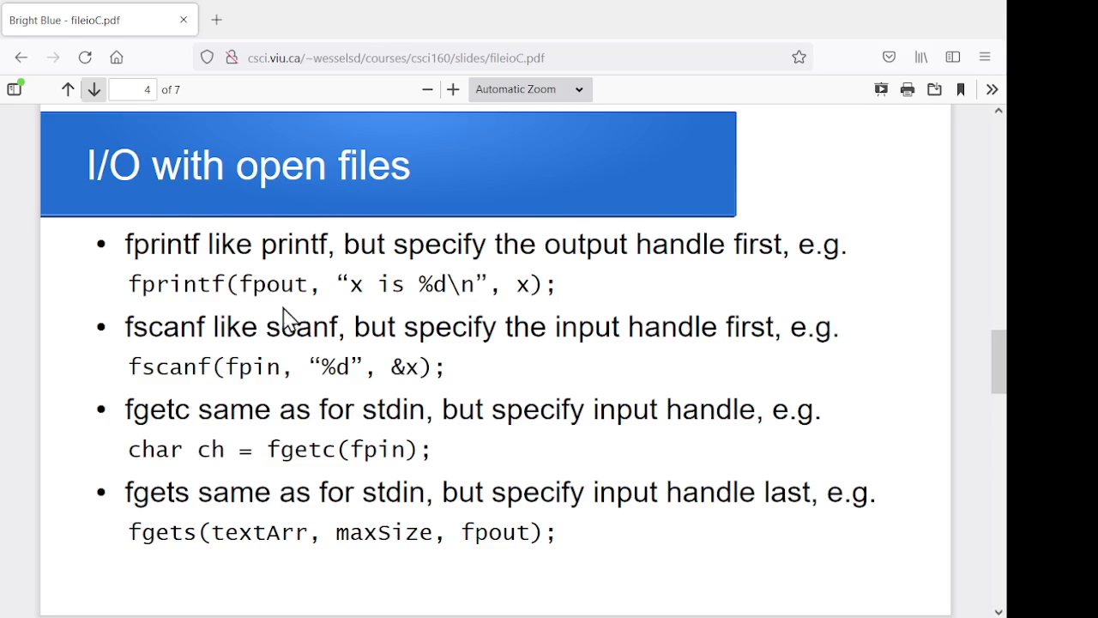
mouse_move(276, 316)
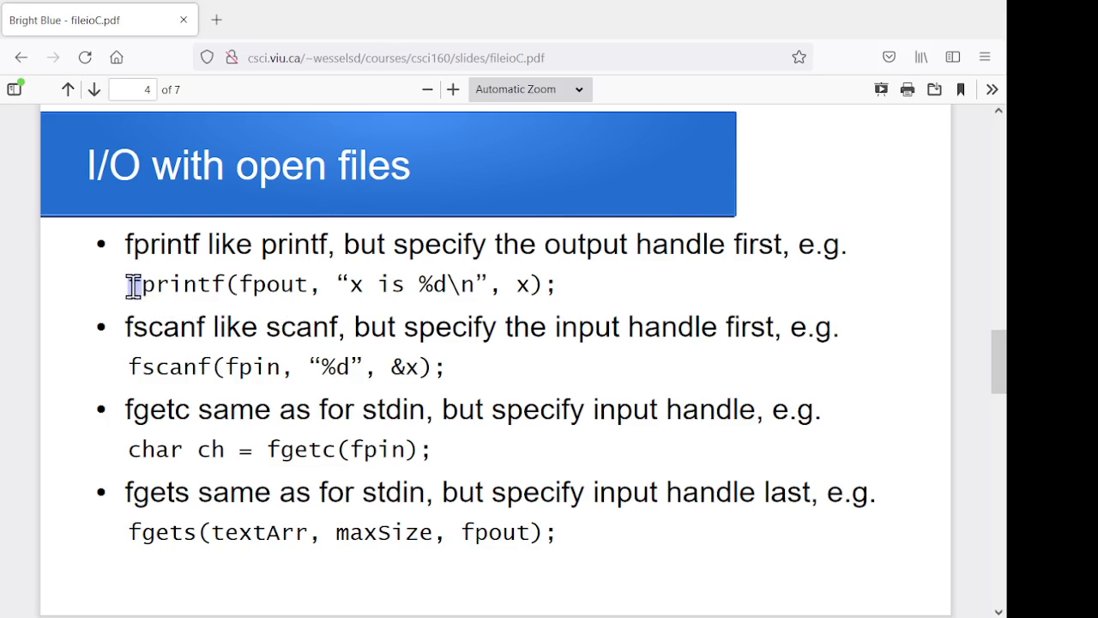
mouse_move(232, 412)
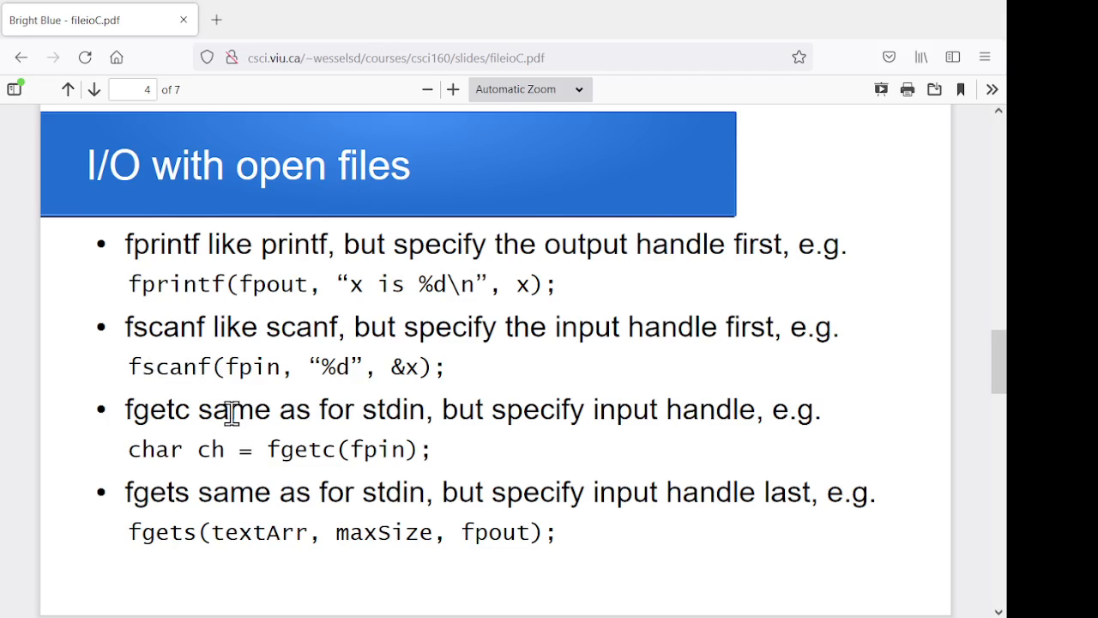
mouse_move(267, 284)
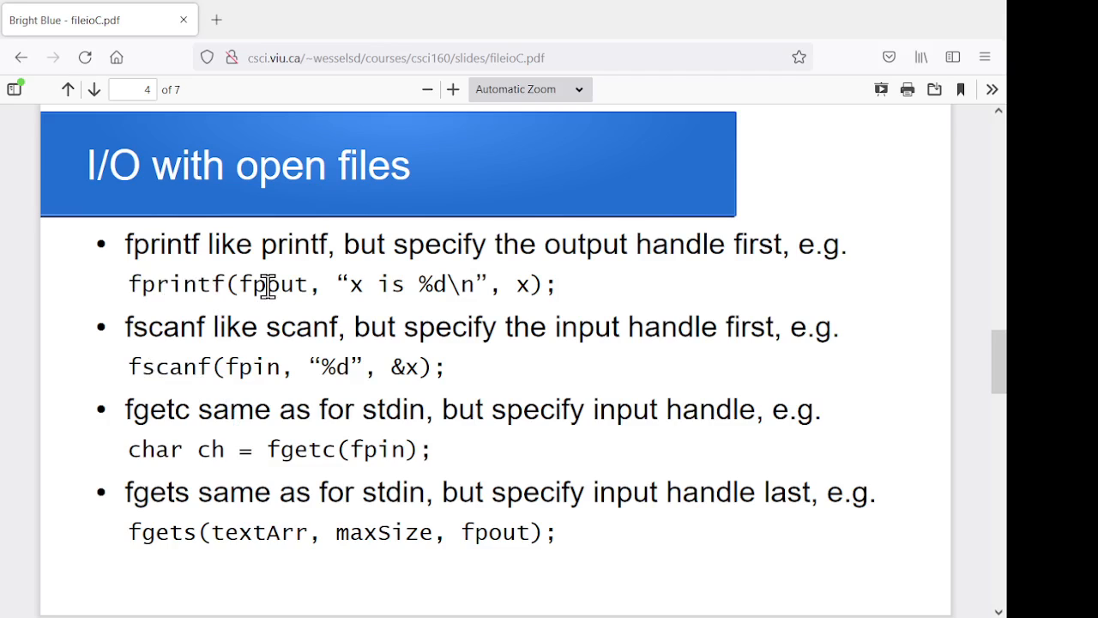
double_click(273, 284)
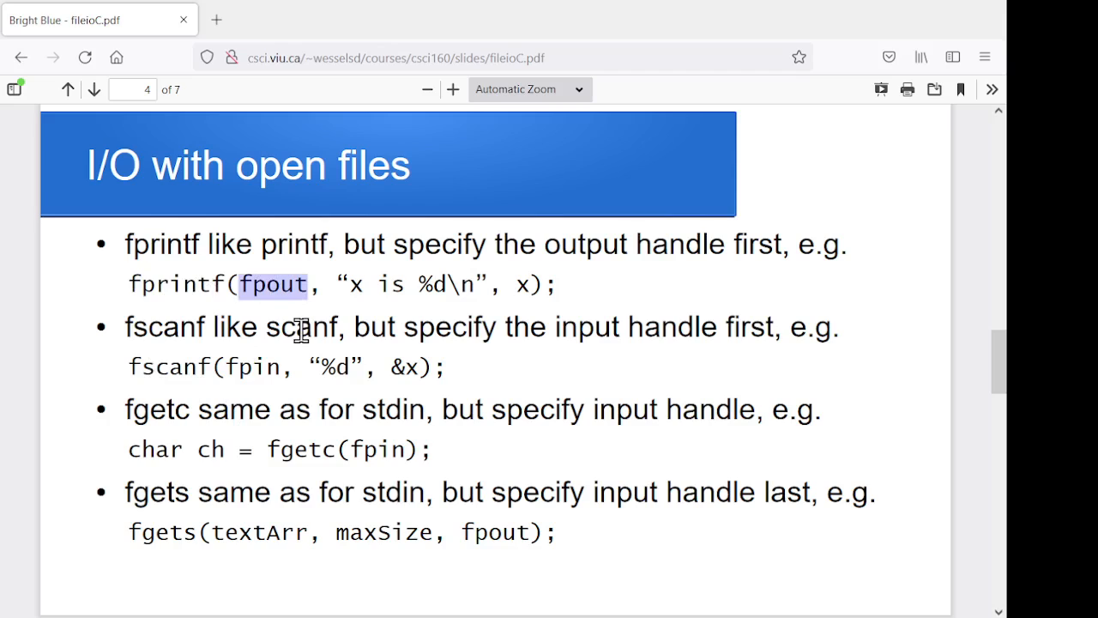
mouse_move(296, 329)
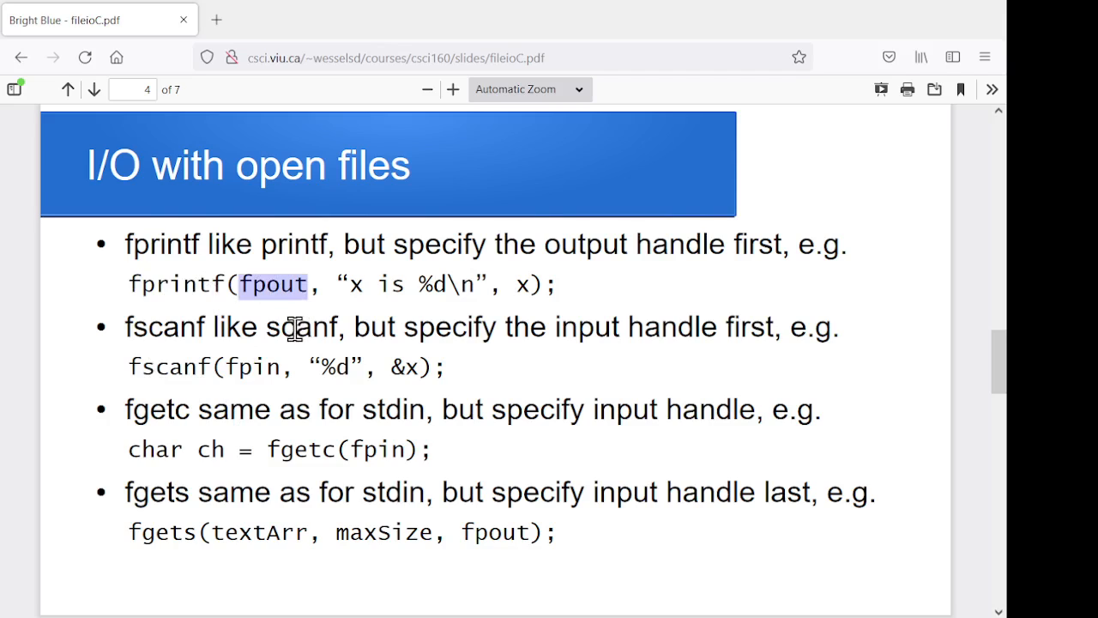
left_click_drag(275, 284, 514, 284)
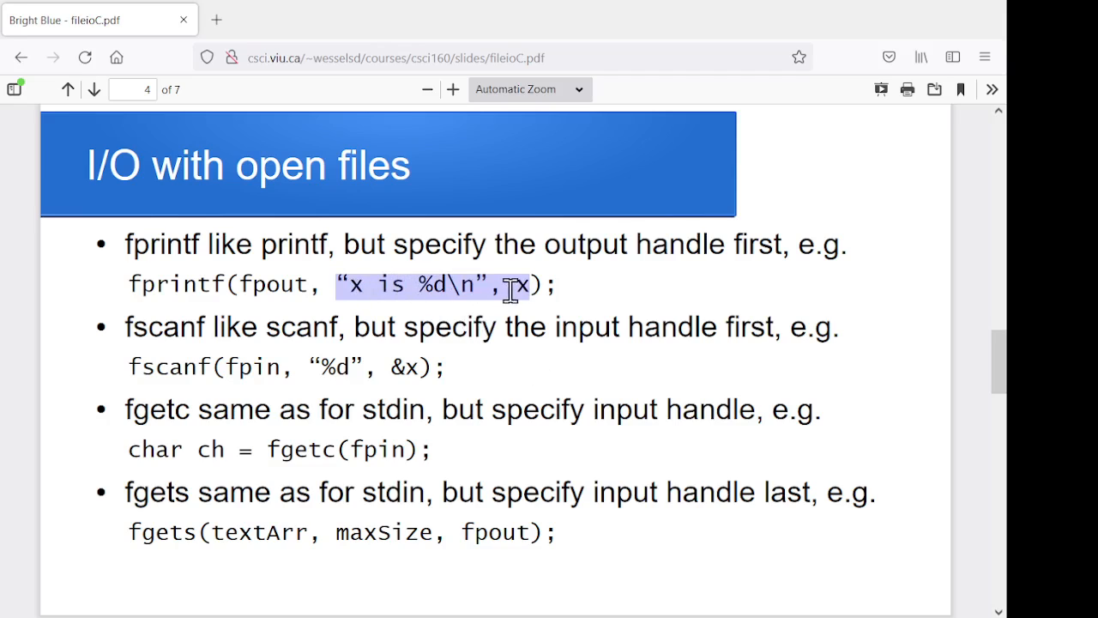
mouse_move(379, 291)
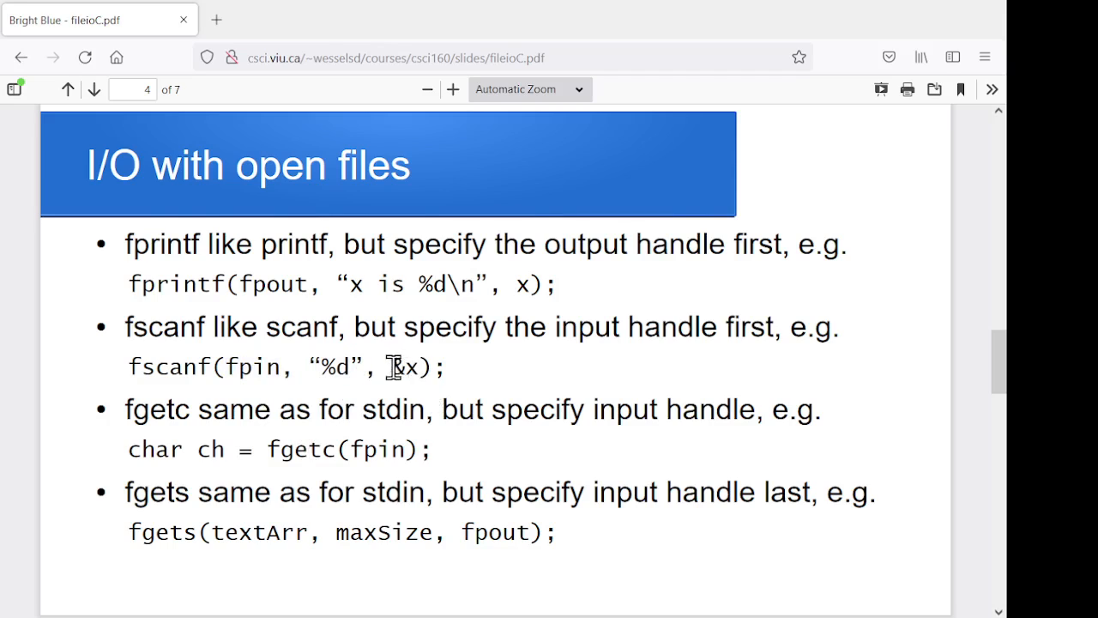
double_click(403, 367)
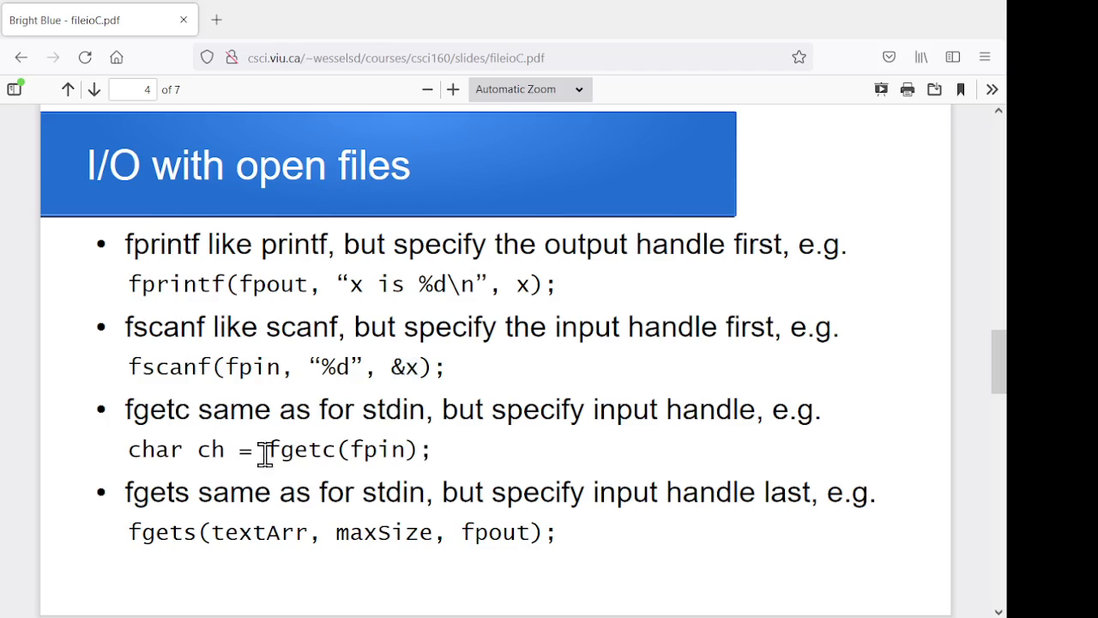
Highlight fpin in the fgetc example and textArr, maxSize, fpout in fgets
double_click(301, 450)
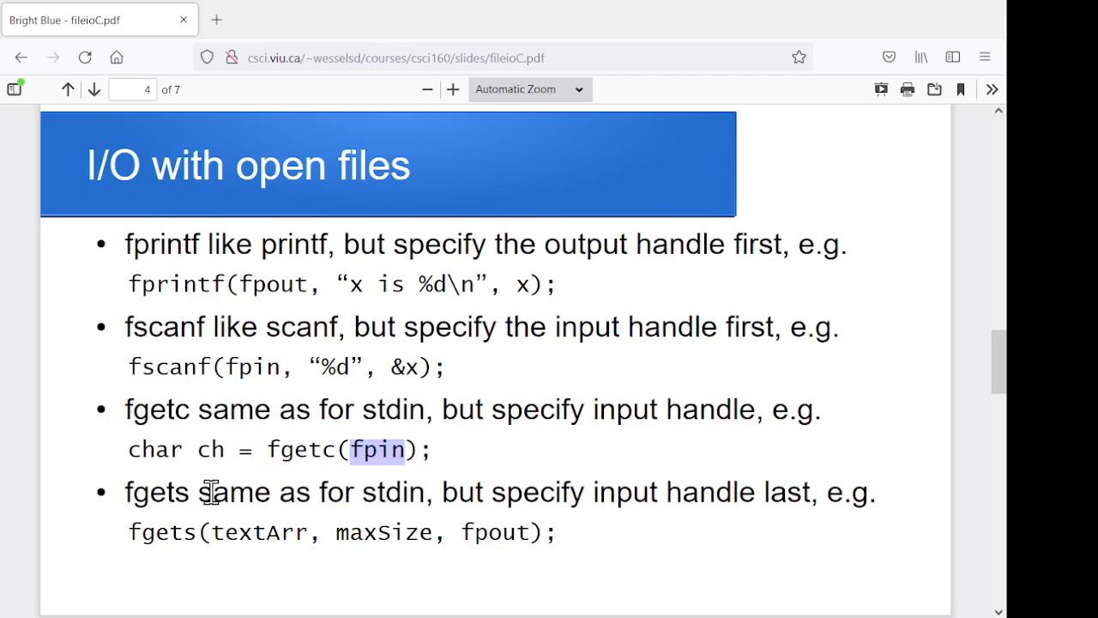
mouse_move(250, 546)
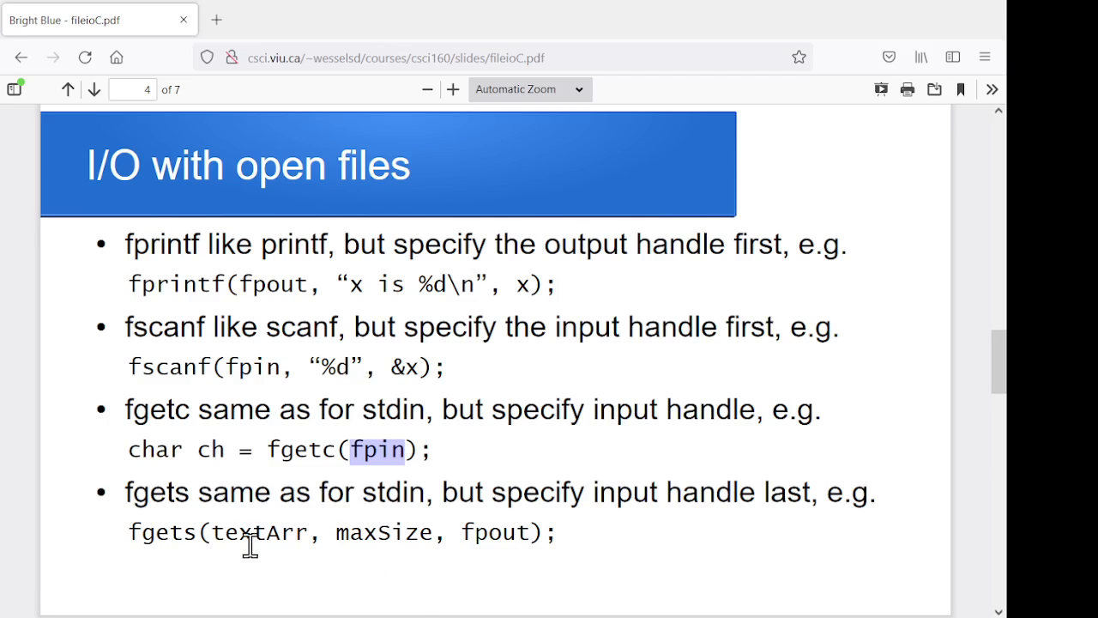
double_click(258, 532)
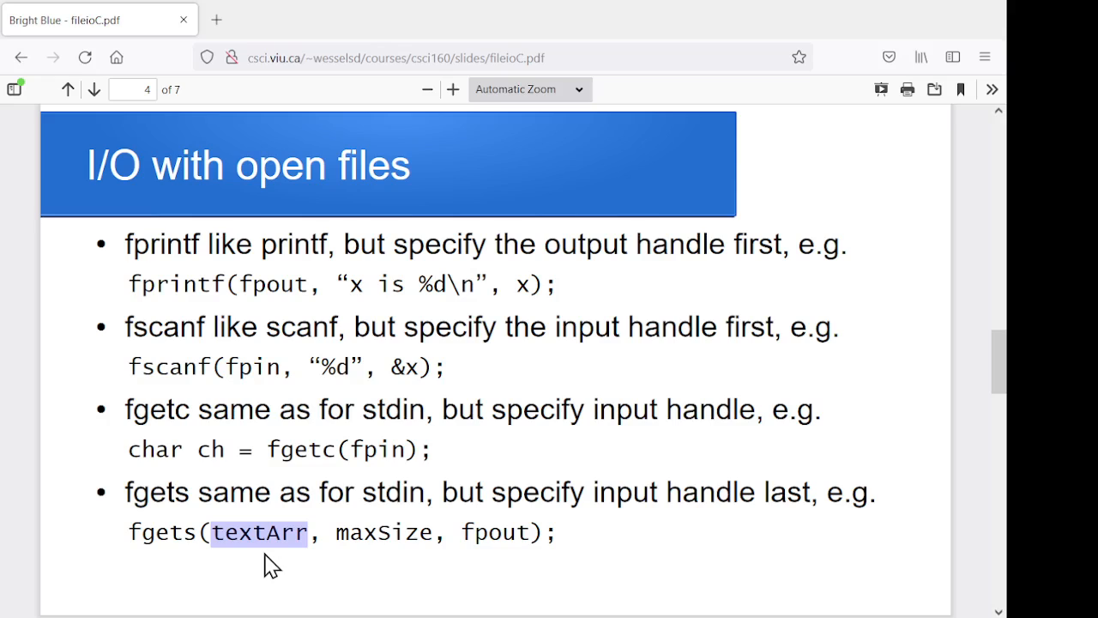
double_click(383, 532)
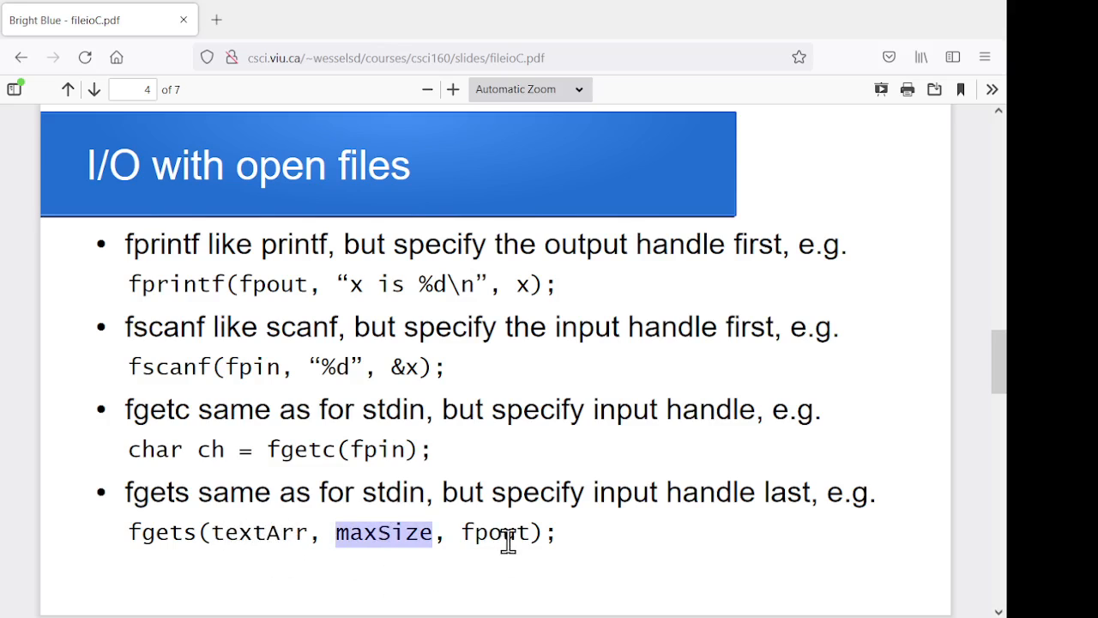
double_click(496, 532)
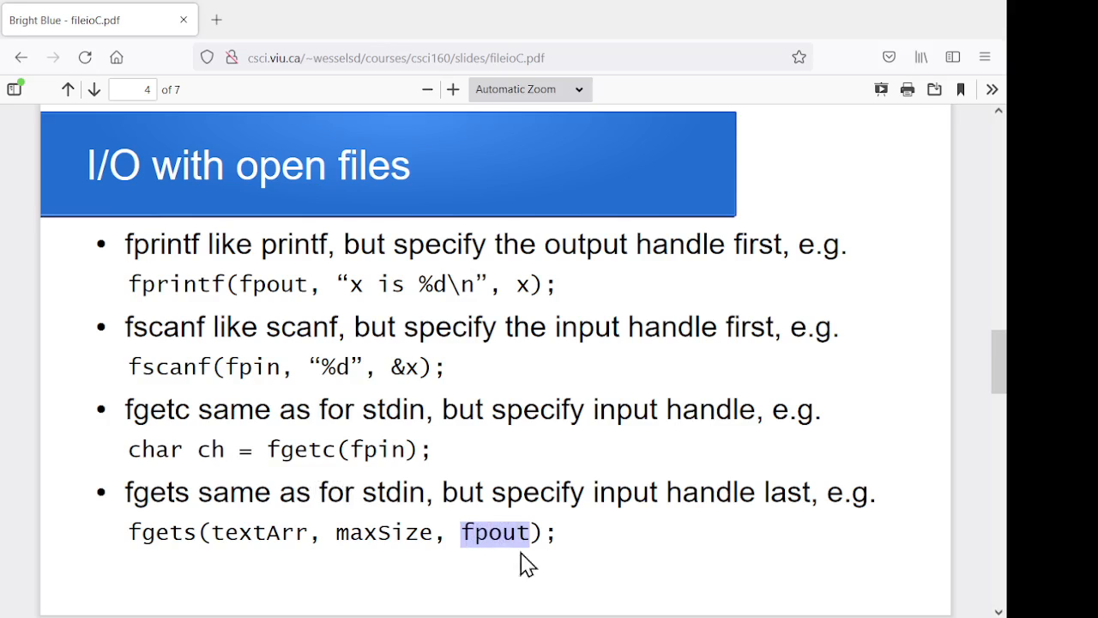
mouse_move(504, 536)
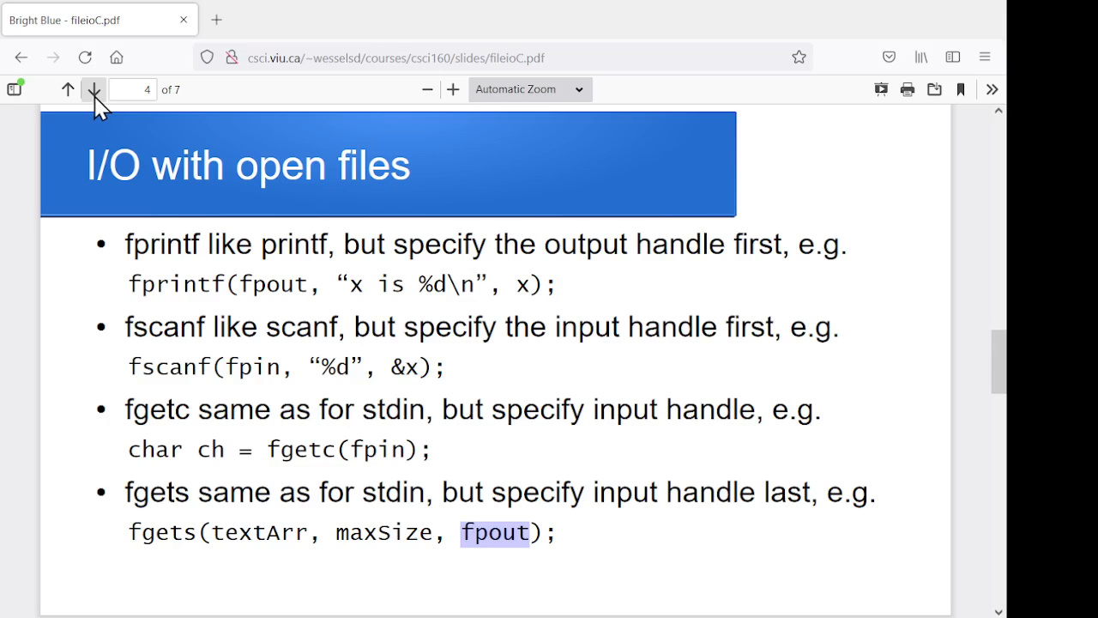
Go to slide 5, 'Checking for end of input file', and highlight feof
left_click(92, 89)
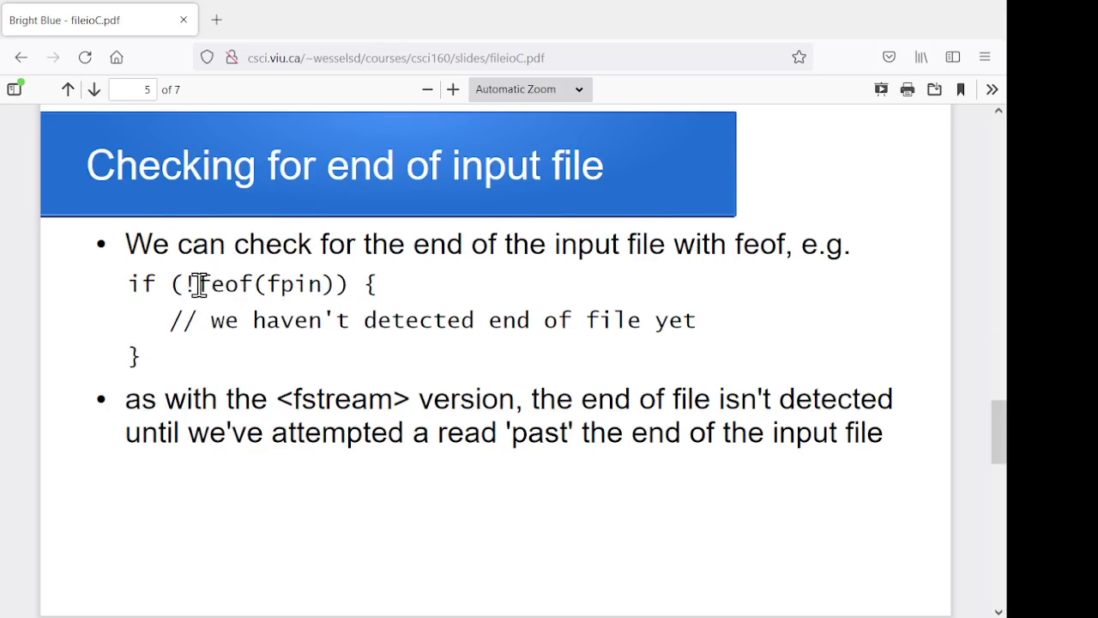
double_click(226, 283)
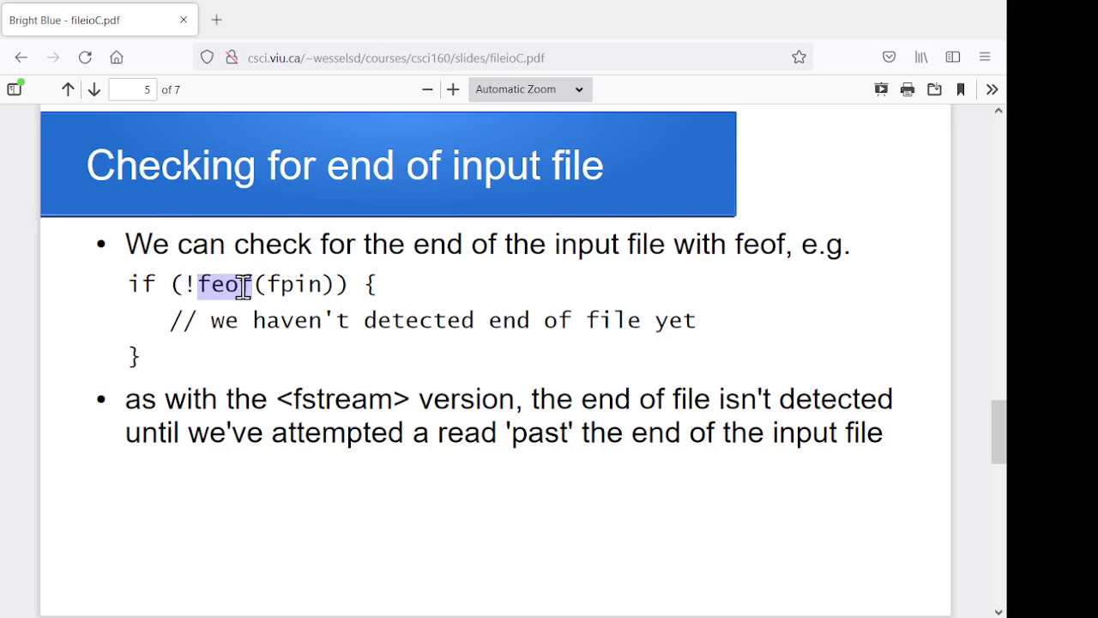
mouse_move(240, 290)
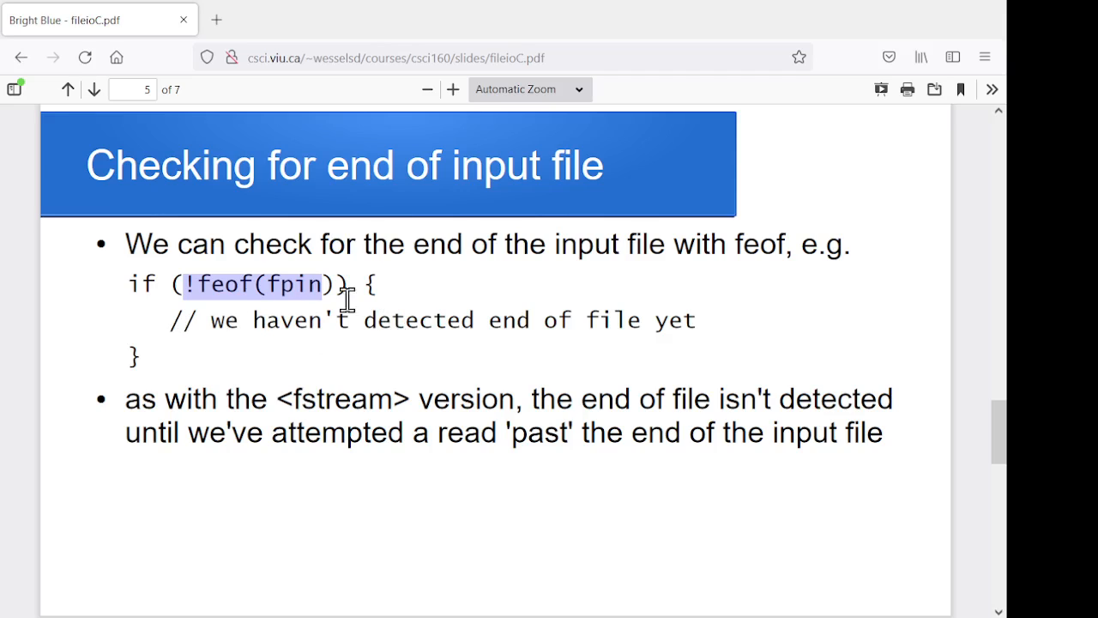
mouse_move(410, 328)
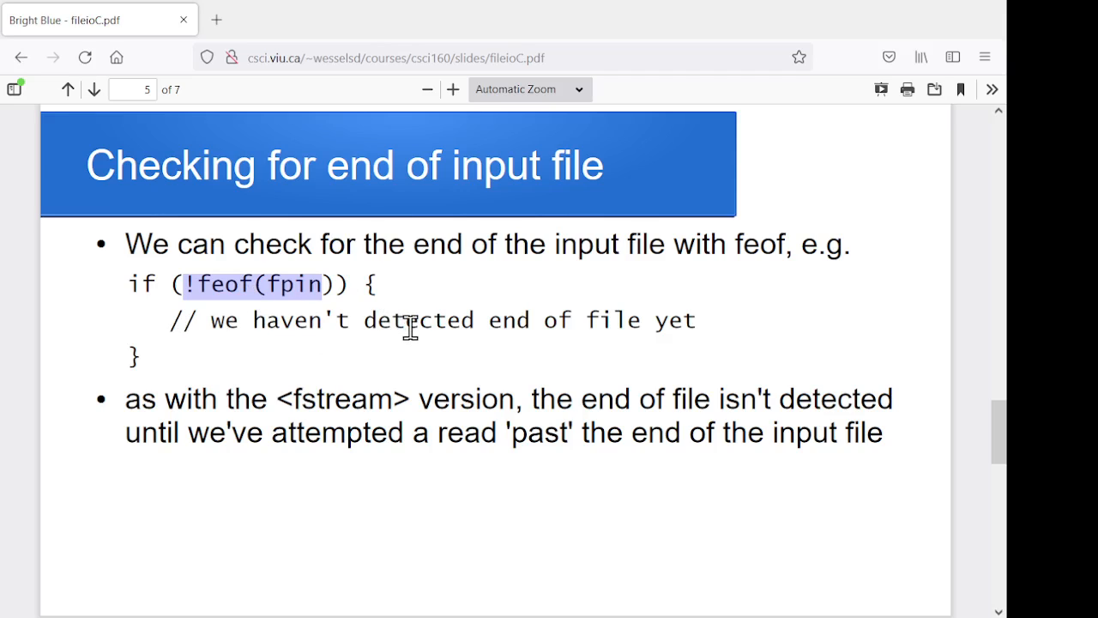
mouse_move(344, 492)
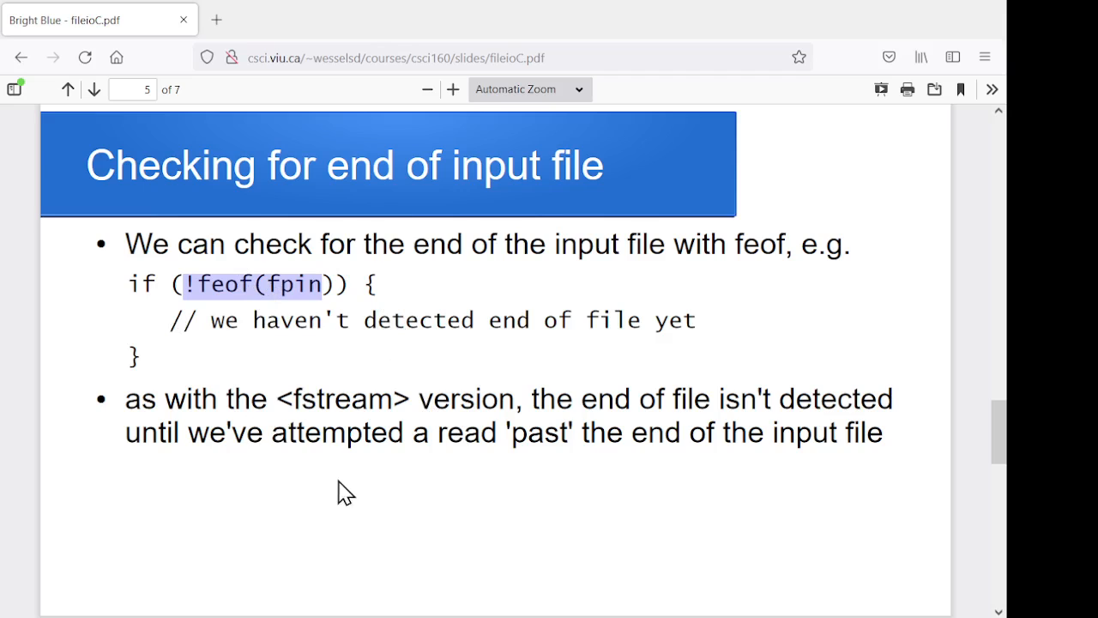
mouse_move(93, 89)
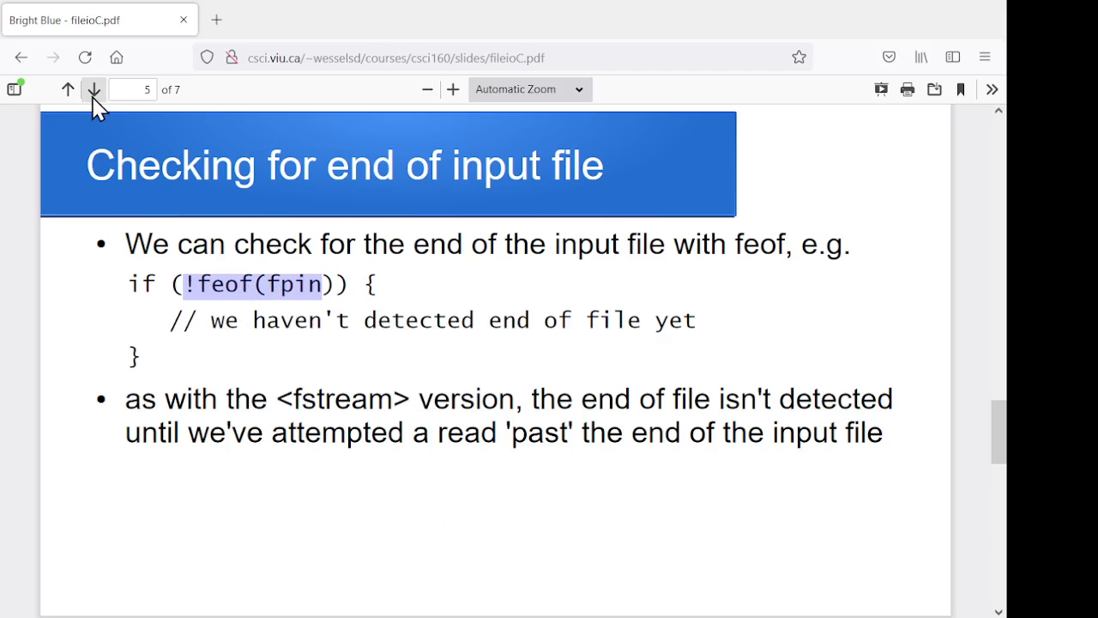
left_click(92, 90)
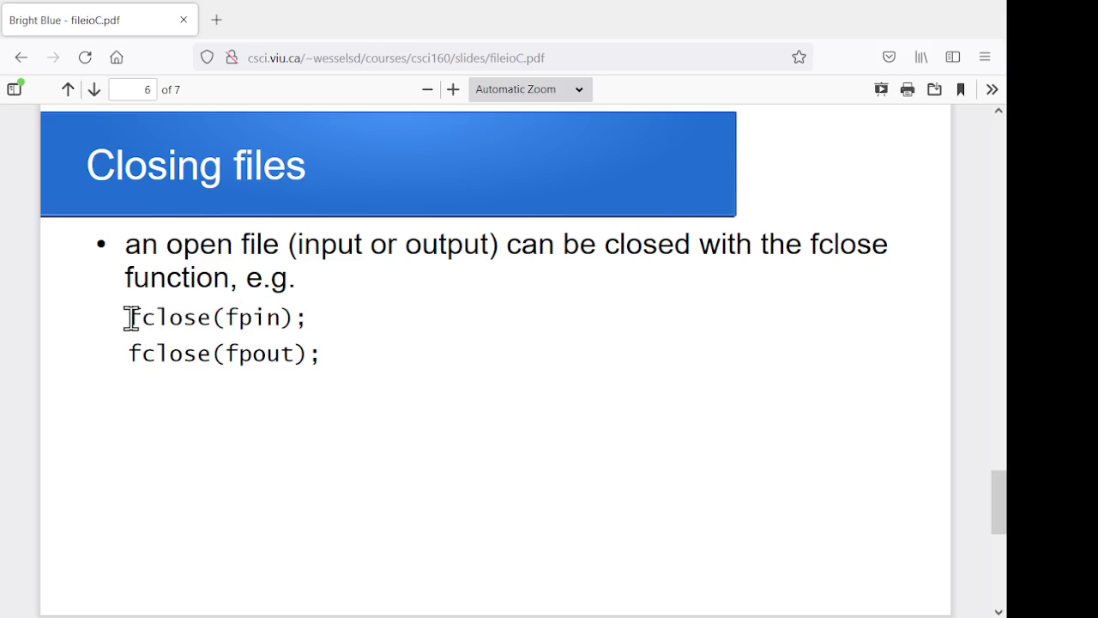
double_click(251, 317)
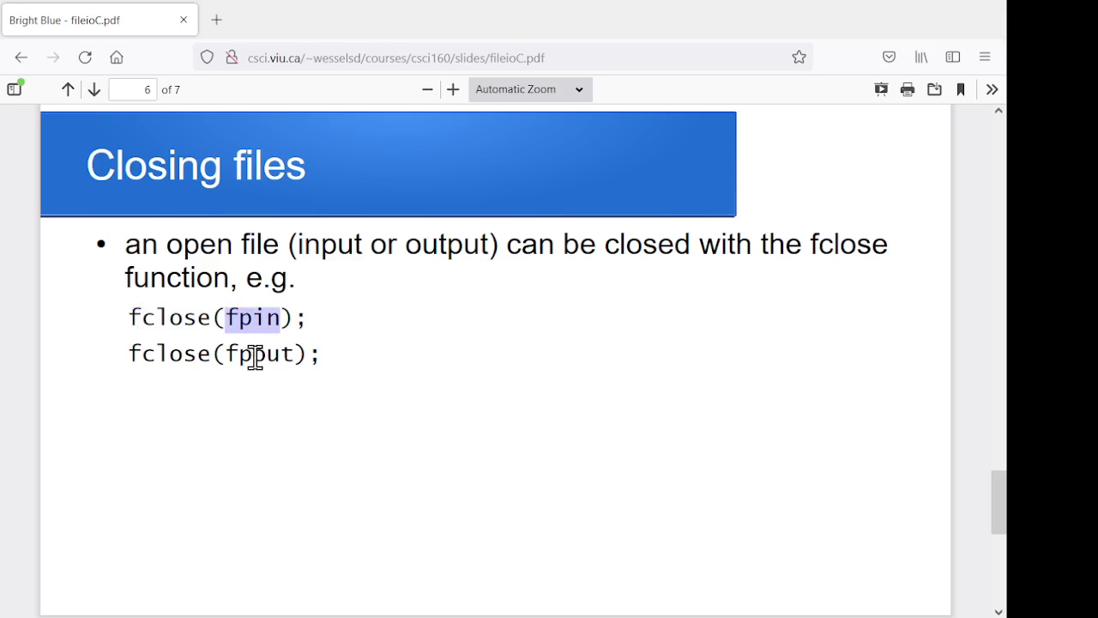
double_click(259, 354)
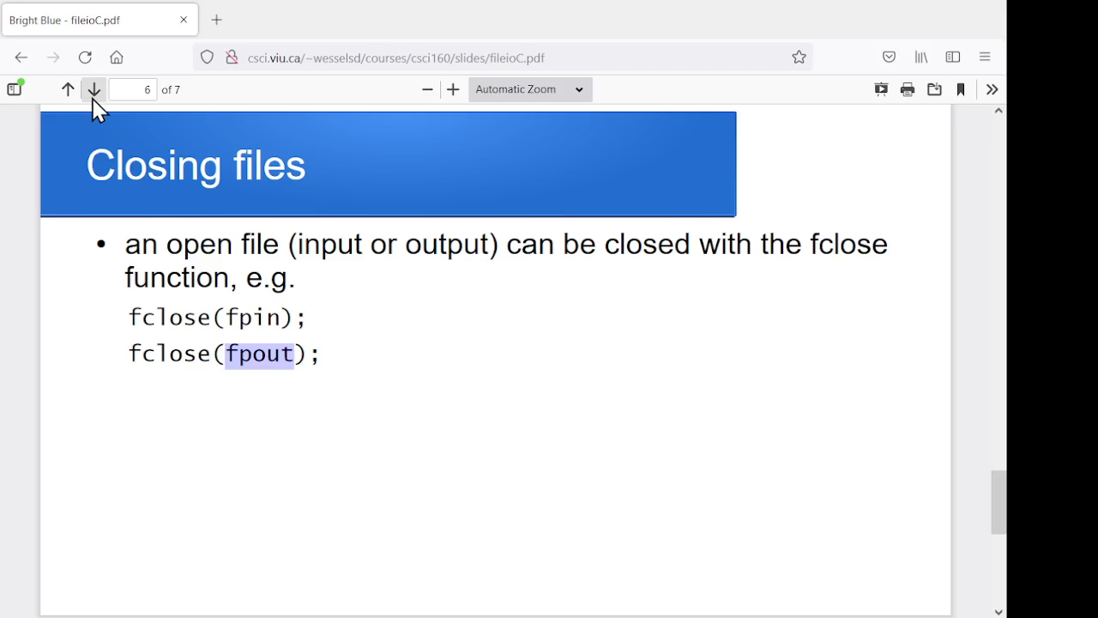
Go to slide 7 and highlight the out.txt file name declaration and the do-while copy loop
left_click(92, 89)
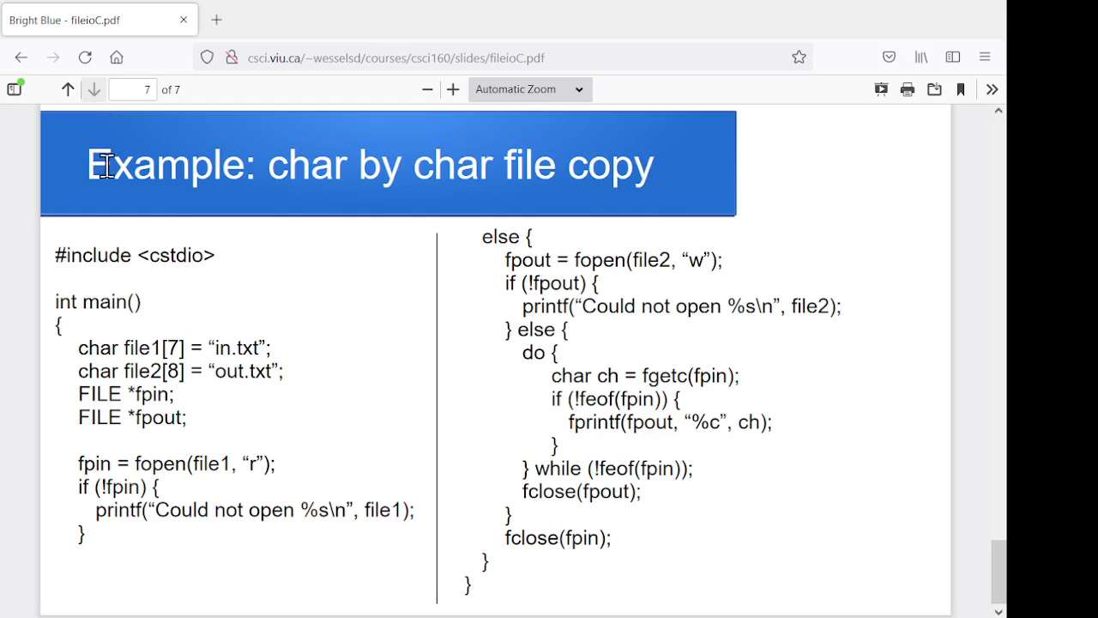
mouse_move(273, 437)
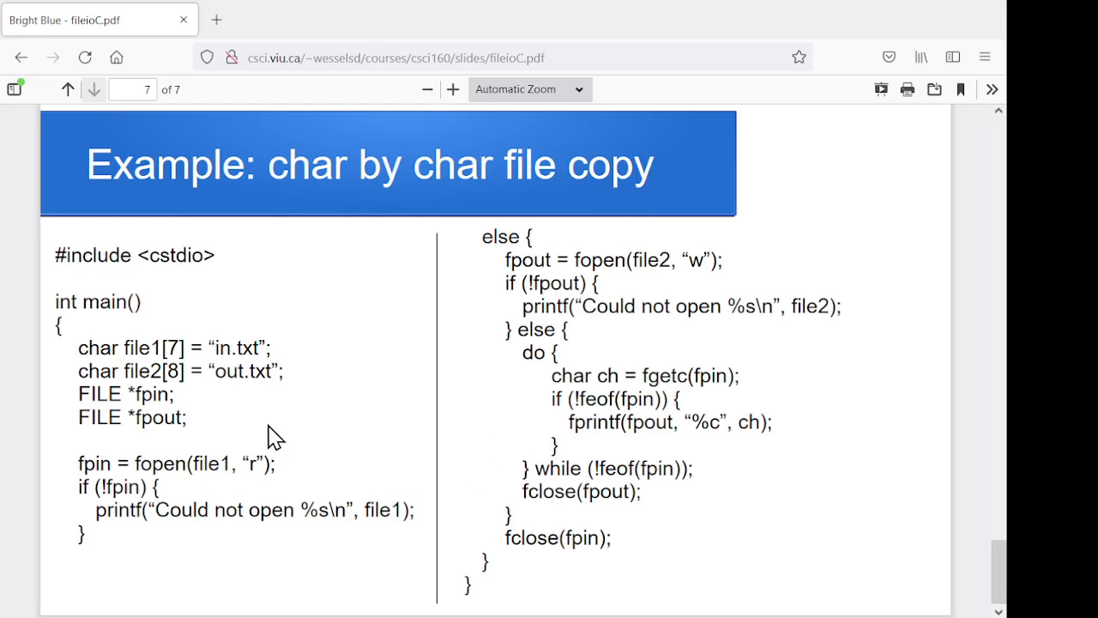
double_click(175, 255)
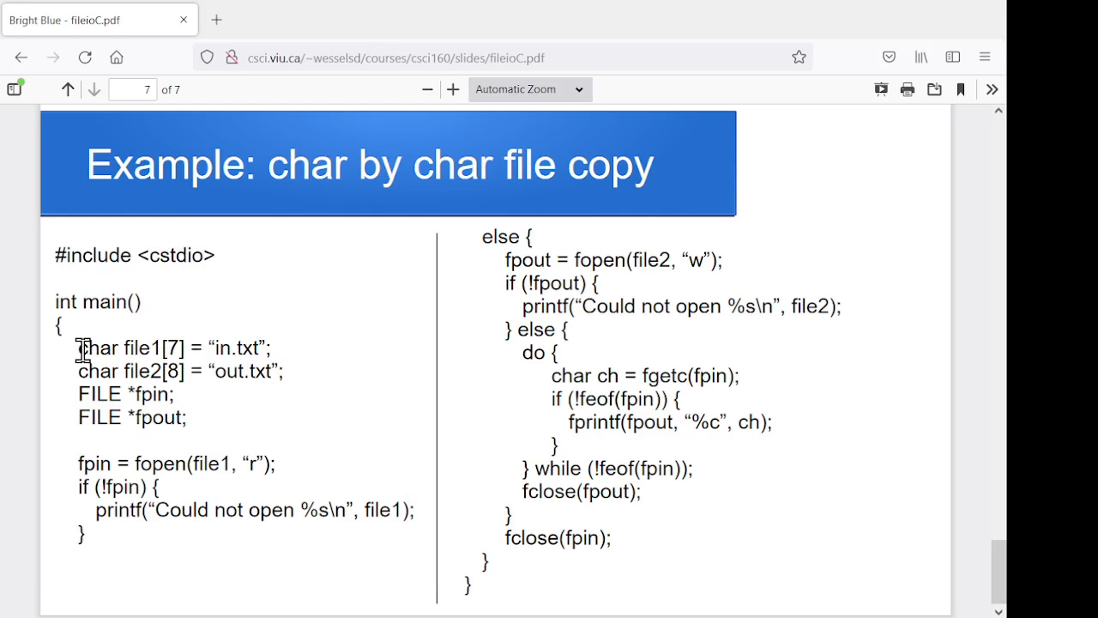
left_click_drag(77, 347, 270, 348)
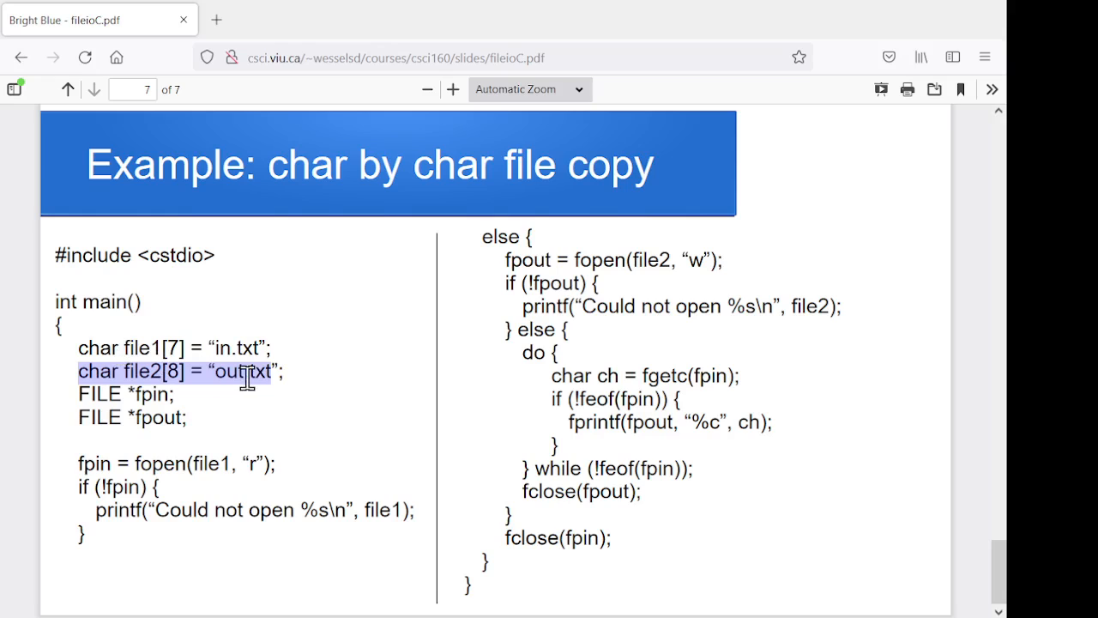
mouse_move(146, 375)
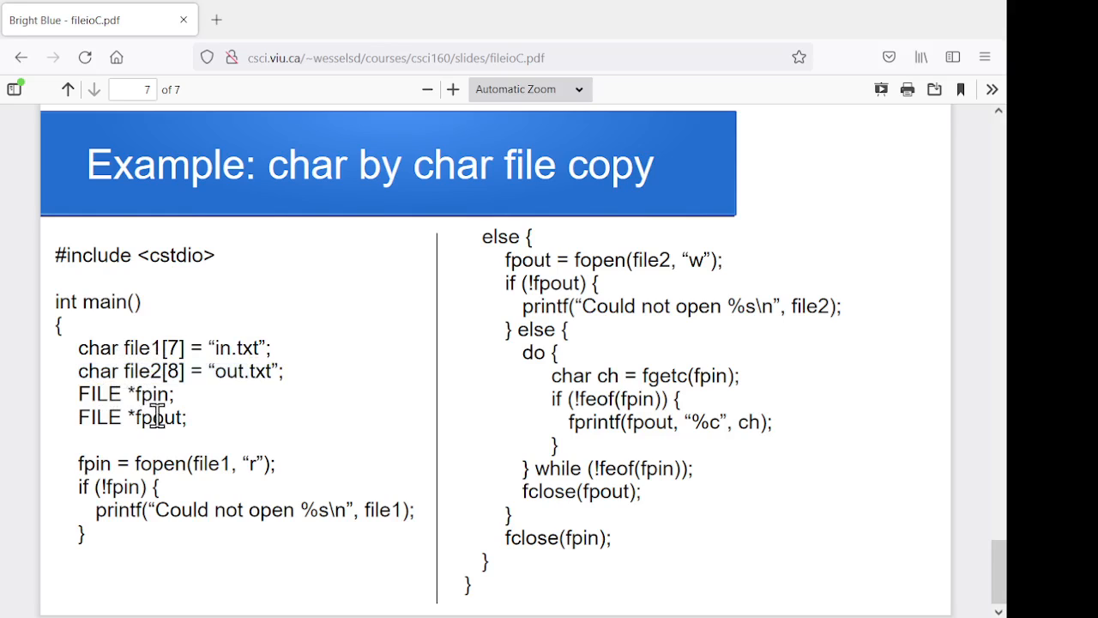
mouse_move(155, 393)
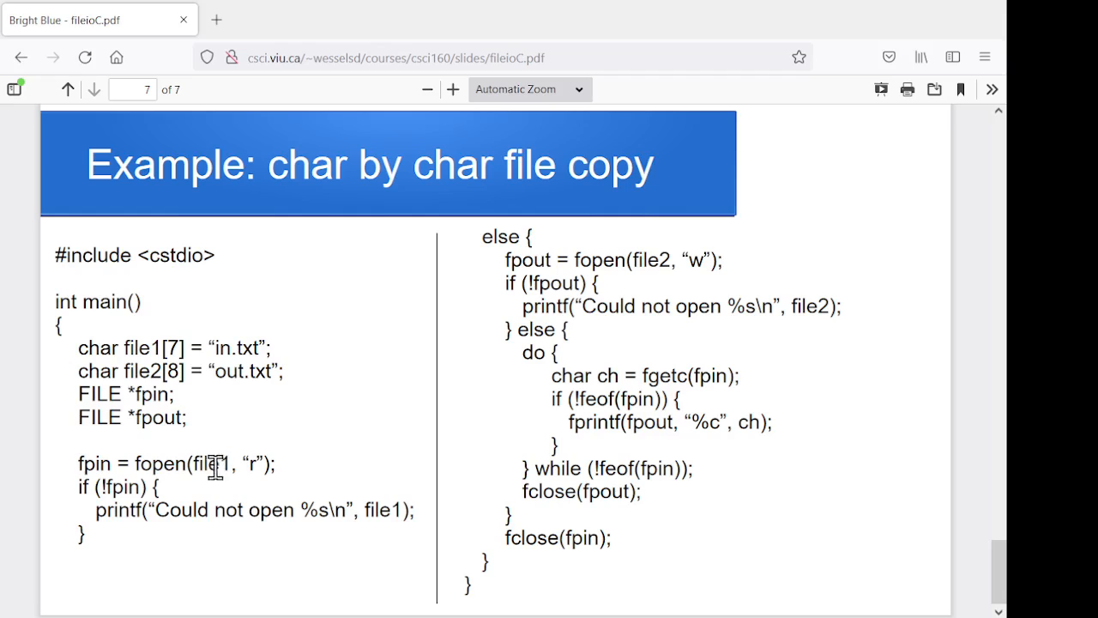
mouse_move(271, 466)
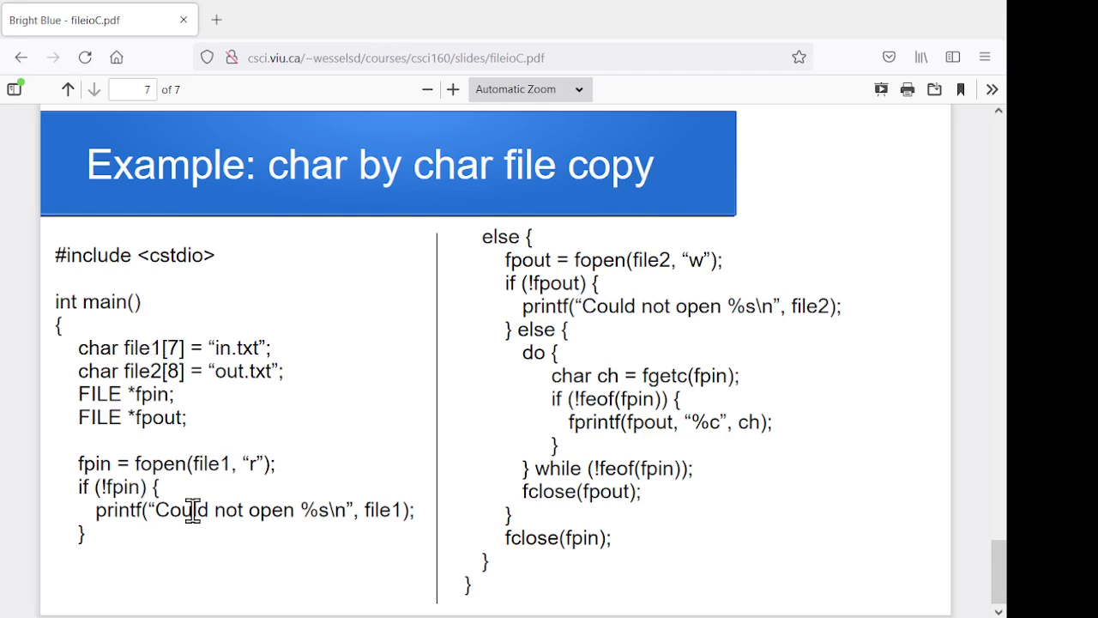
mouse_move(298, 510)
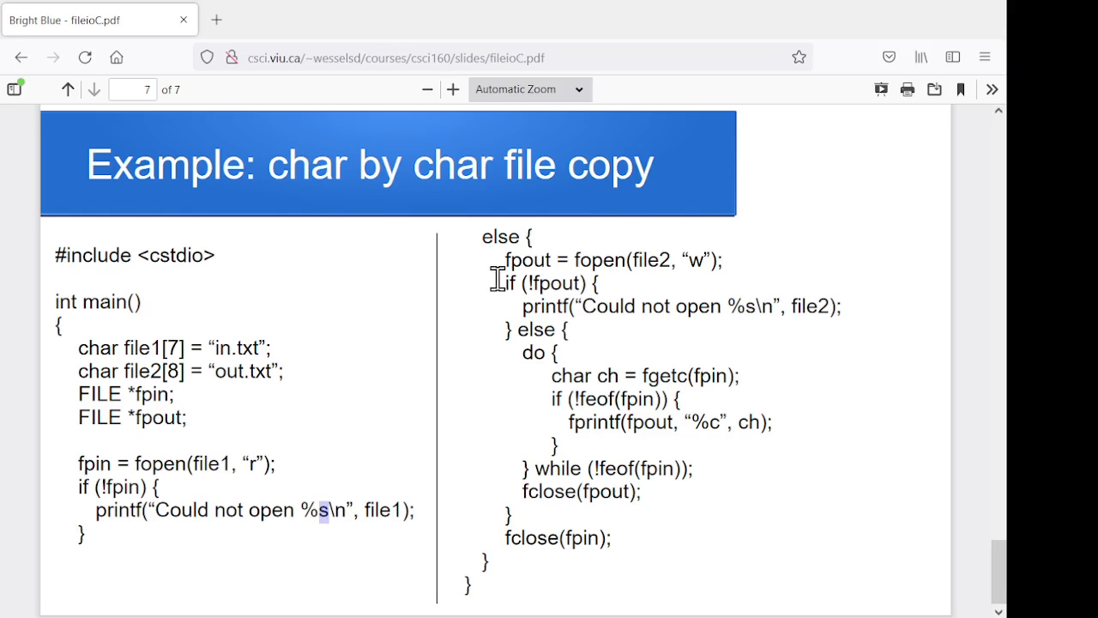
mouse_move(504, 266)
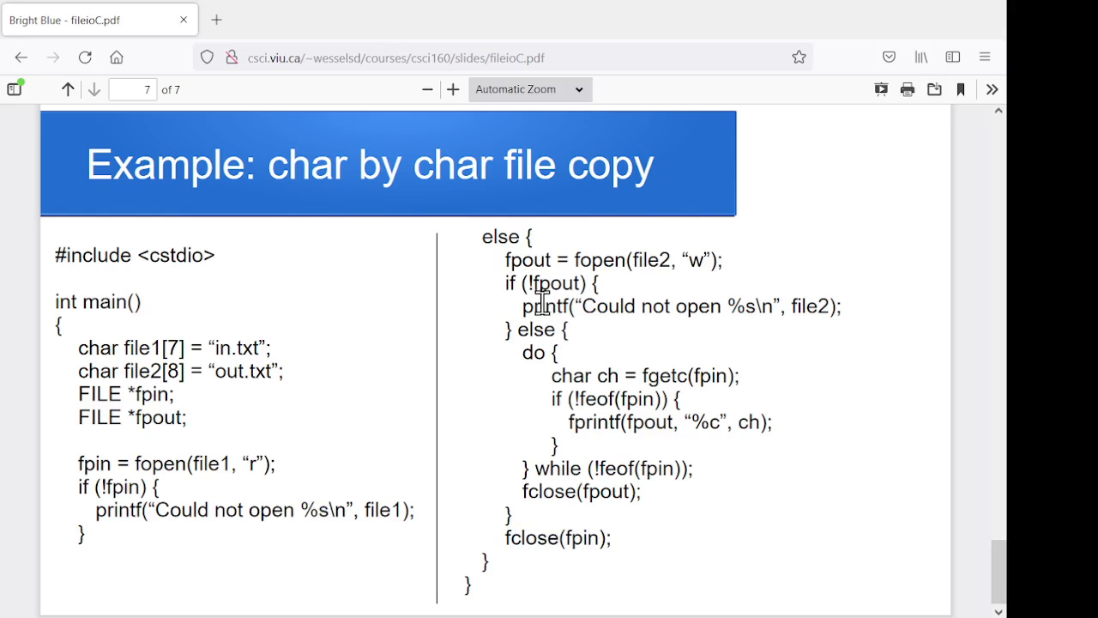
mouse_move(592, 339)
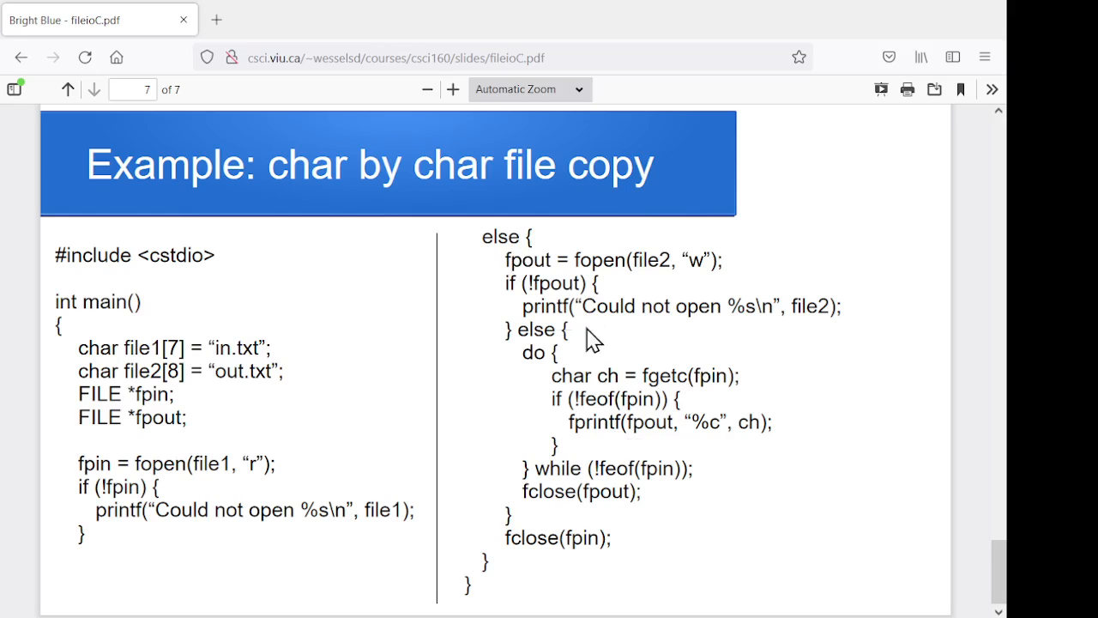
mouse_move(652, 265)
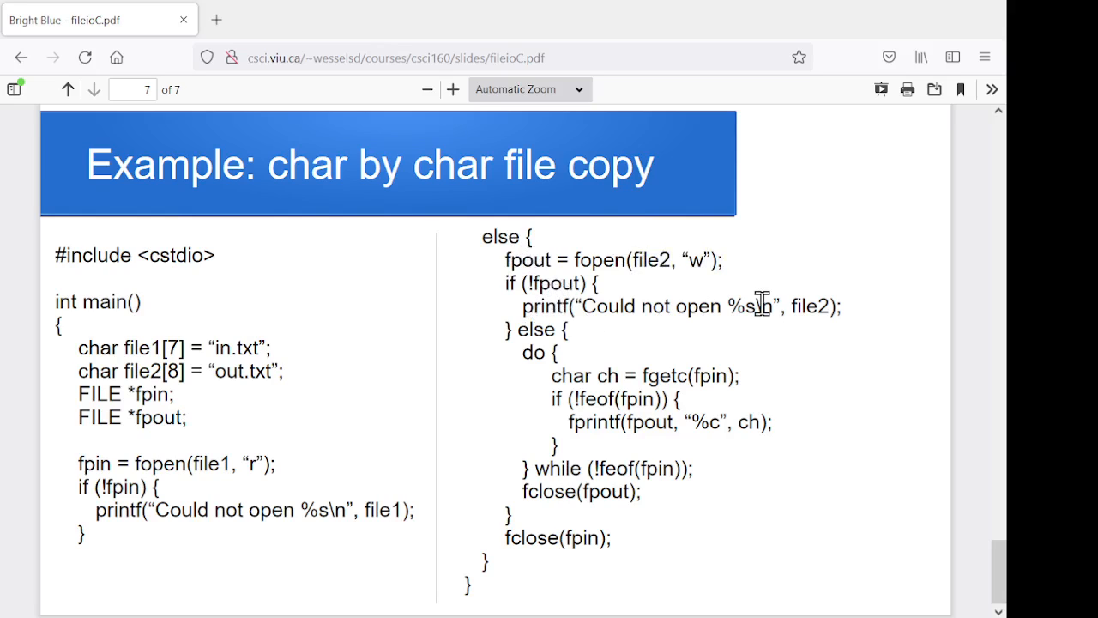
left_click_drag(521, 352, 652, 468)
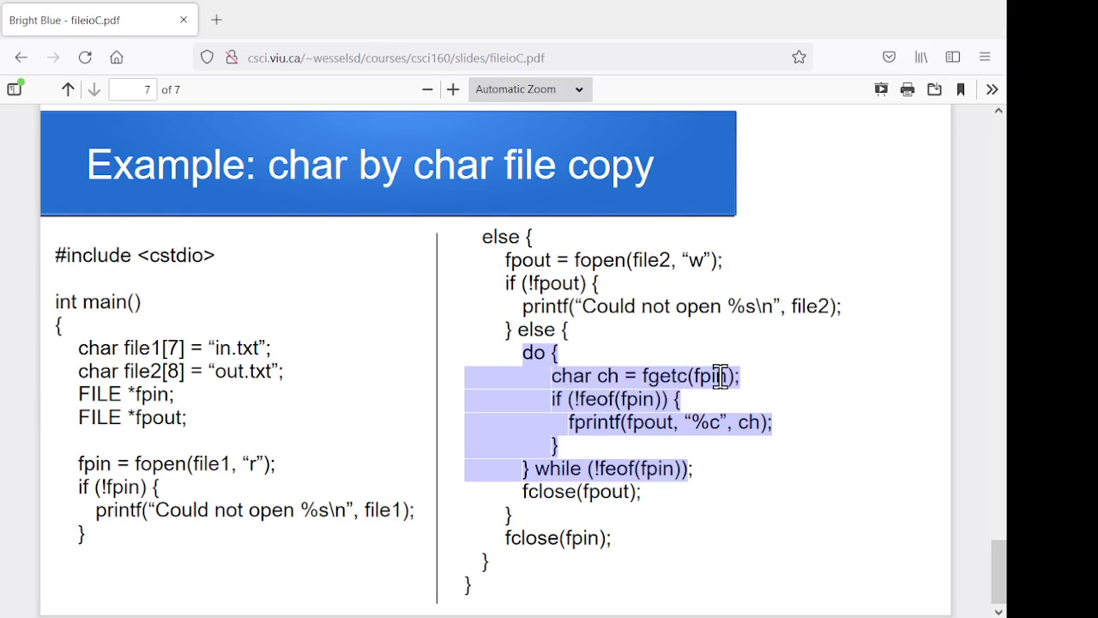
mouse_move(590, 404)
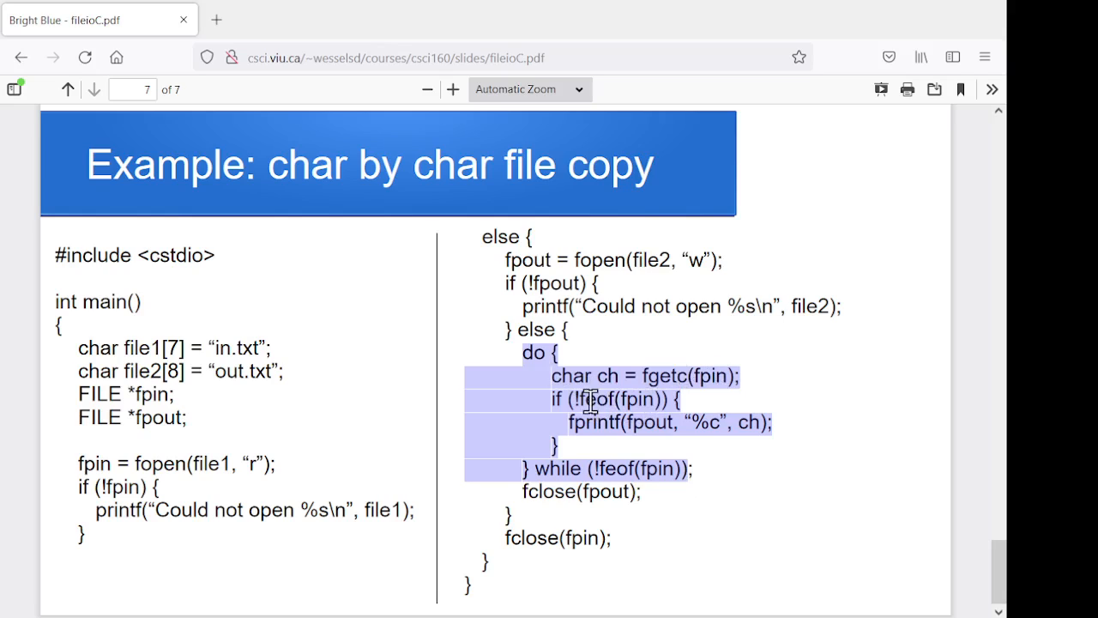
mouse_move(652, 404)
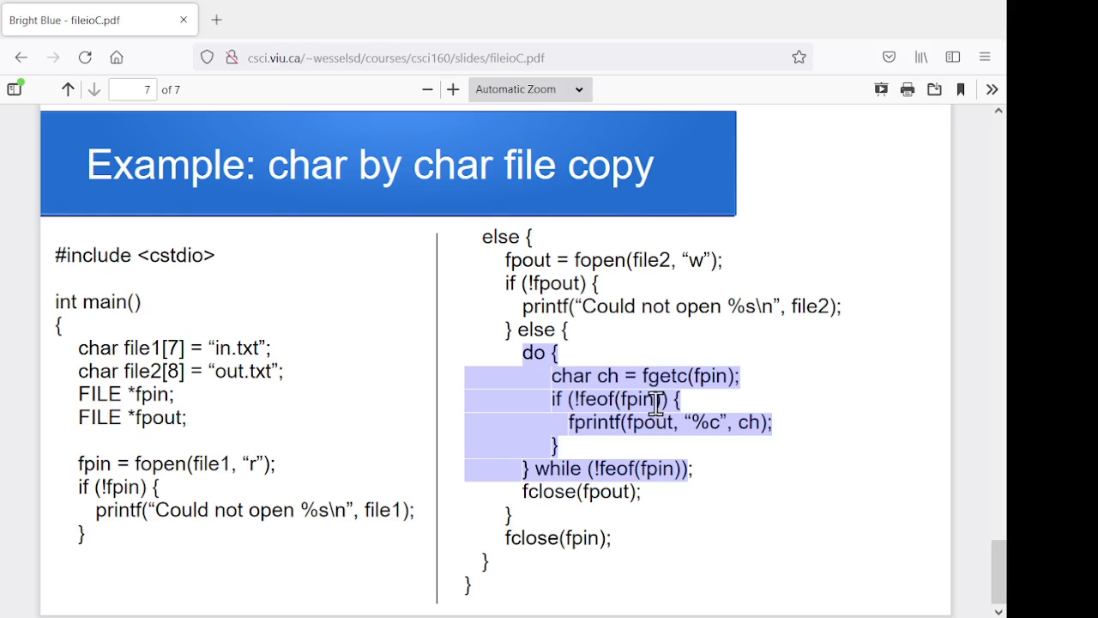
mouse_move(708, 424)
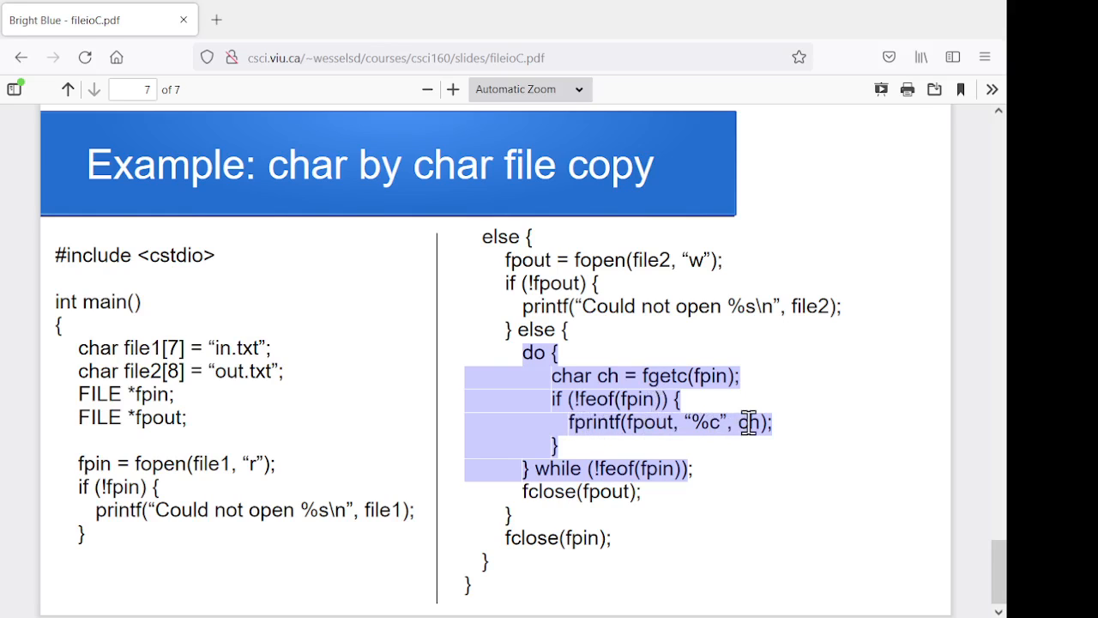
mouse_move(577, 468)
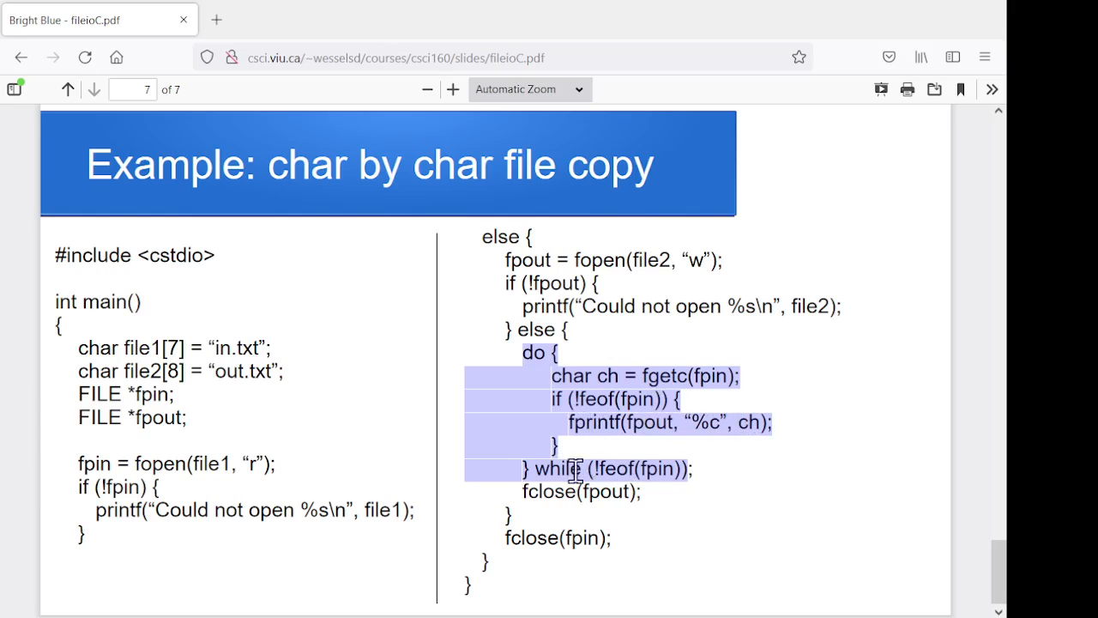
mouse_move(661, 500)
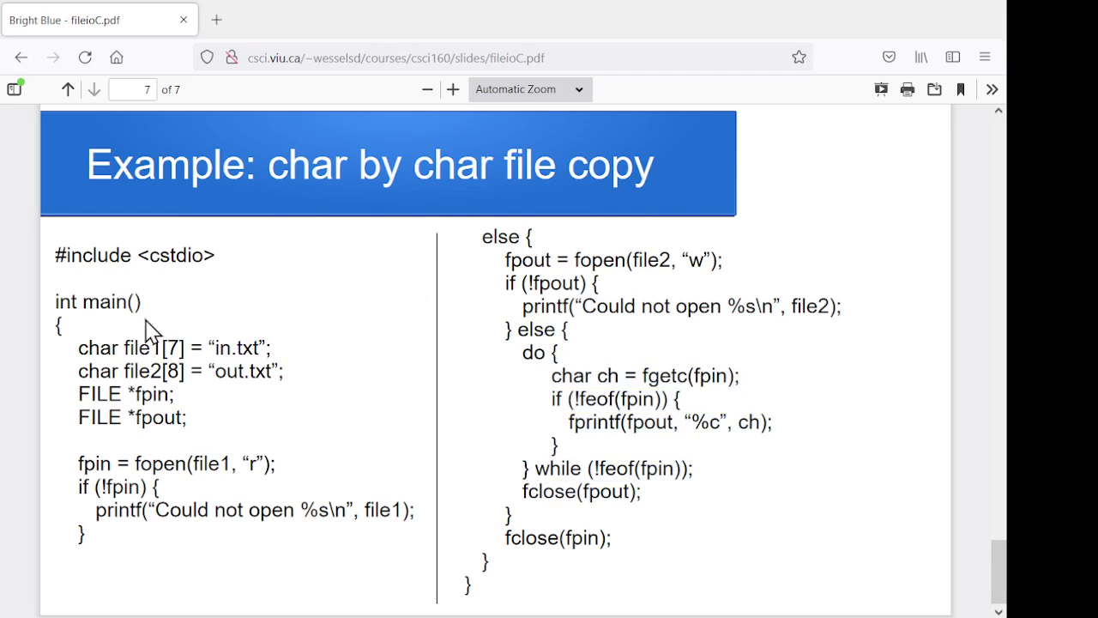
mouse_move(433, 457)
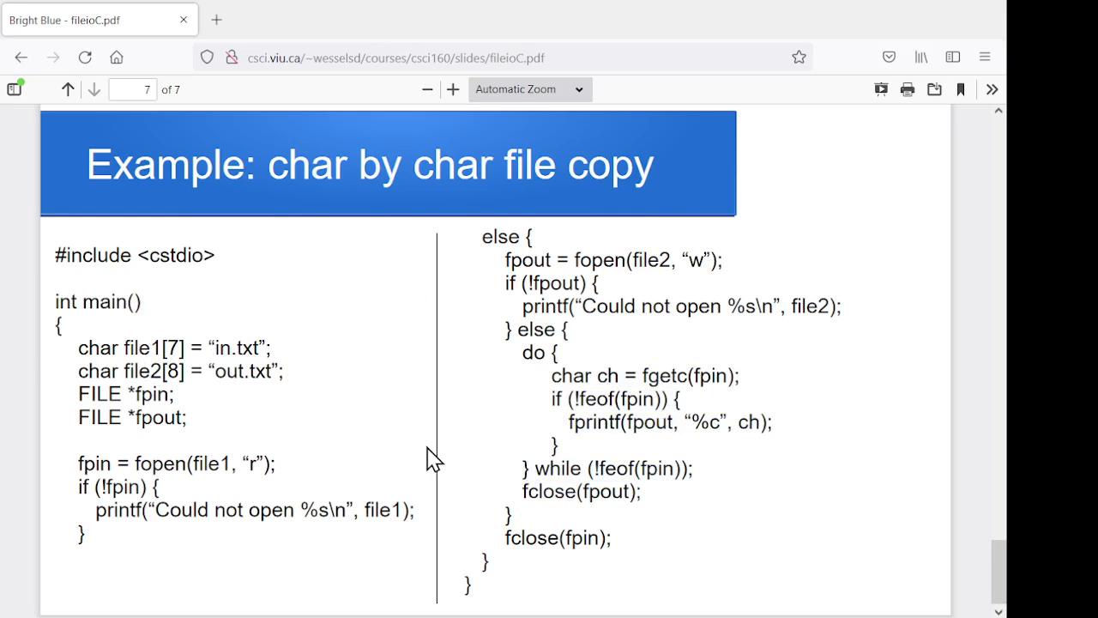
mouse_move(390, 433)
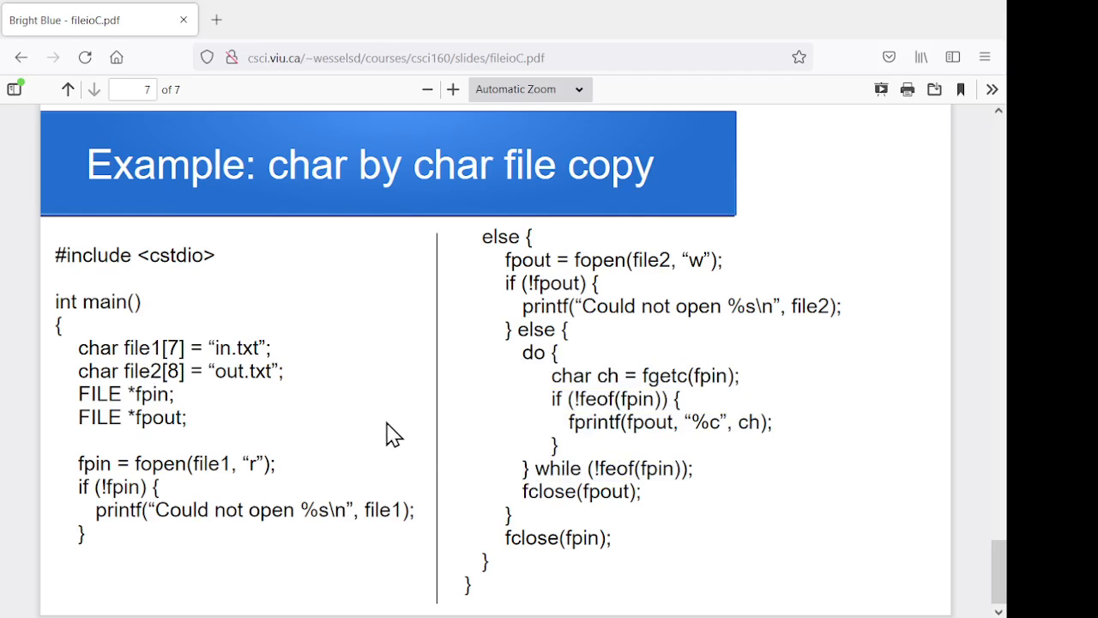
mouse_move(403, 407)
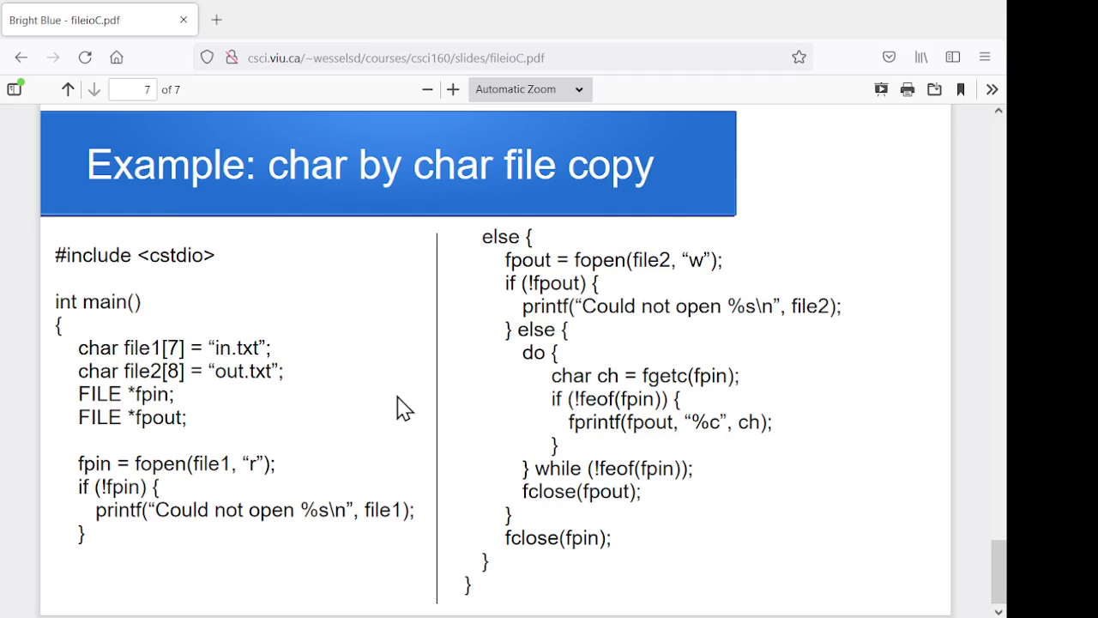
mouse_move(337, 401)
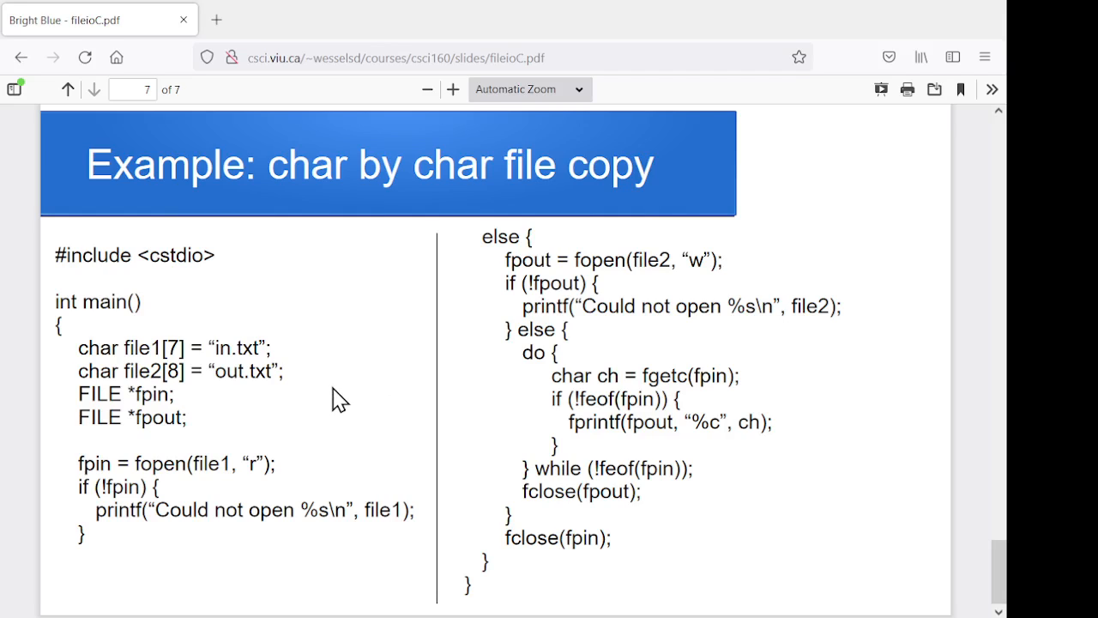